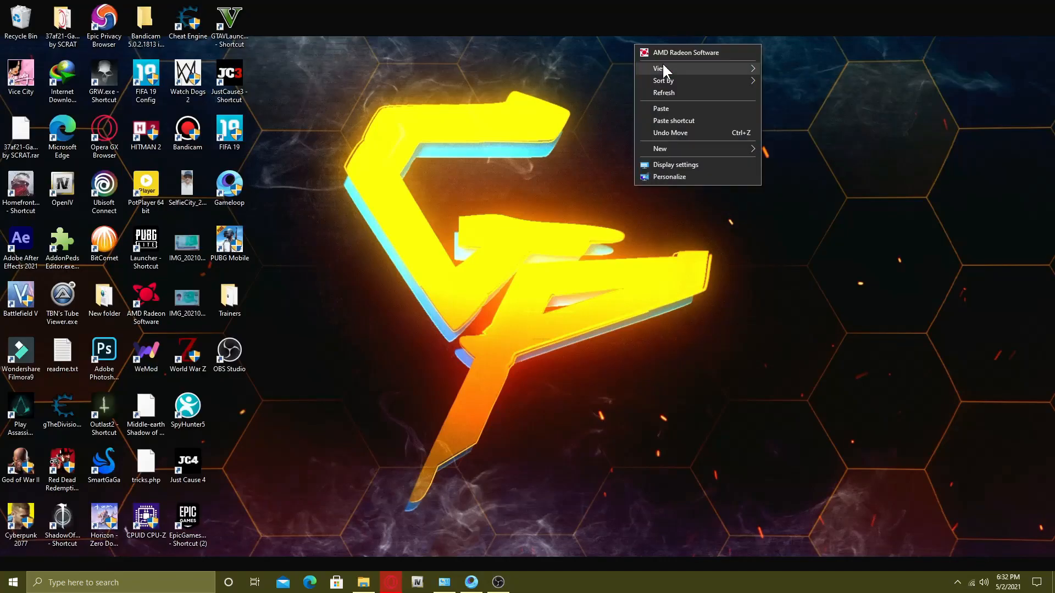
# - Refresh the desktop and open the TxGameDownload folder in C:\Temp
pyautogui.click(683, 68)
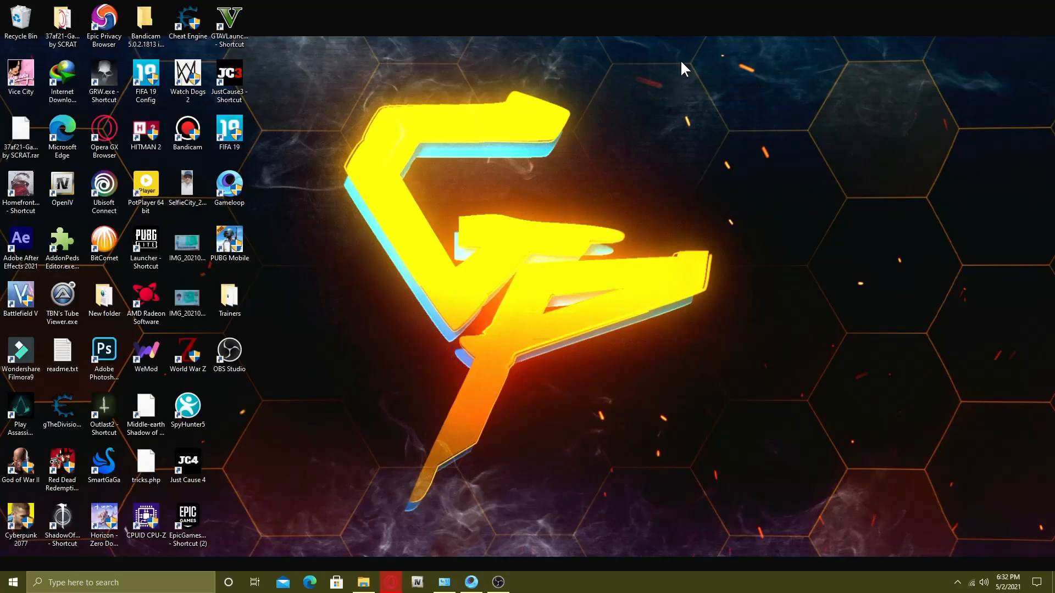
pyautogui.moveTo(639, 118)
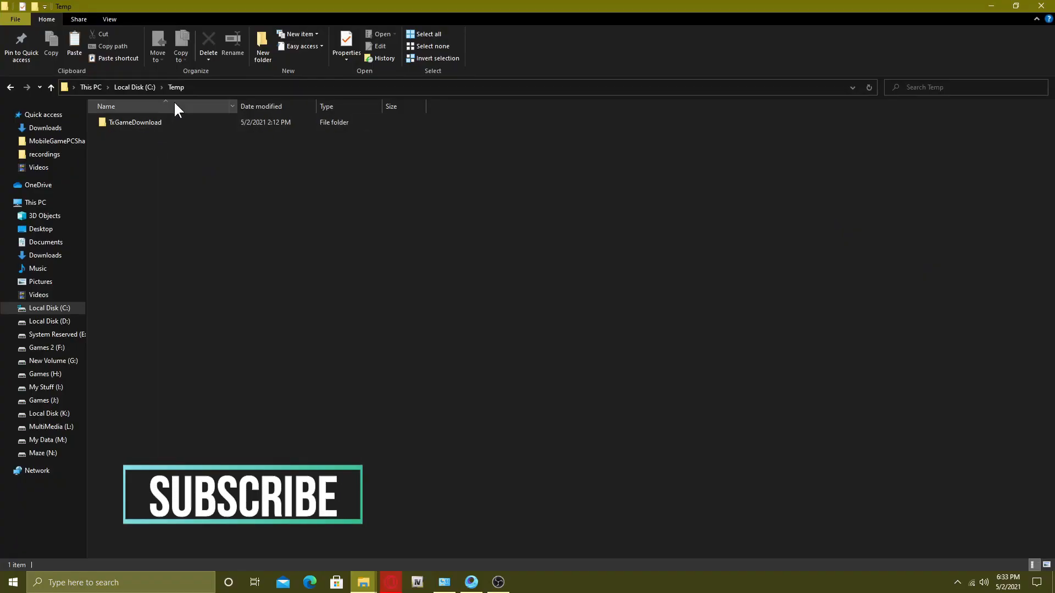
pyautogui.click(135, 122)
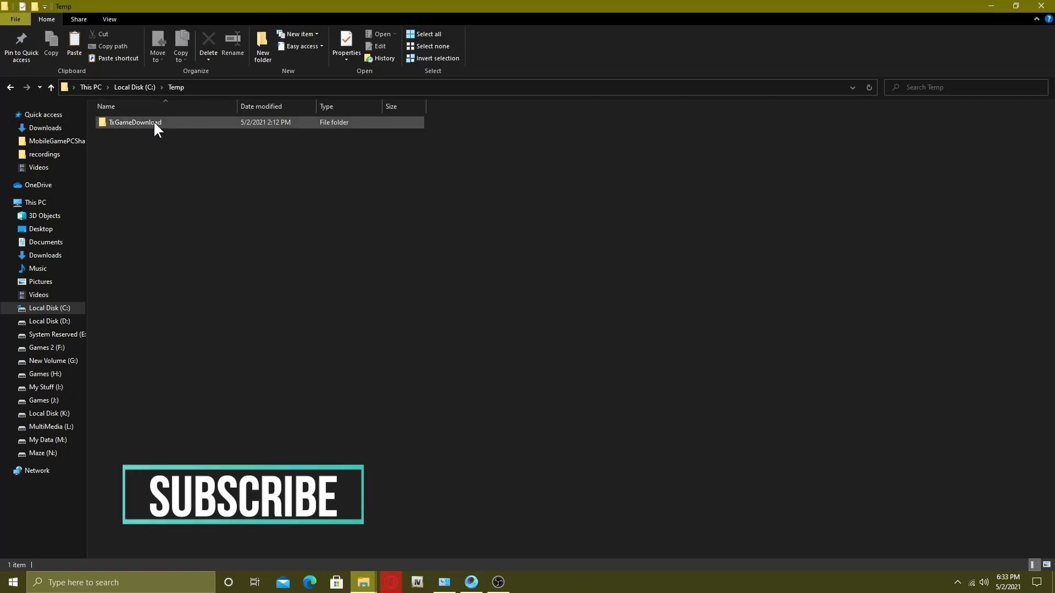
pyautogui.doubleClick(134, 122)
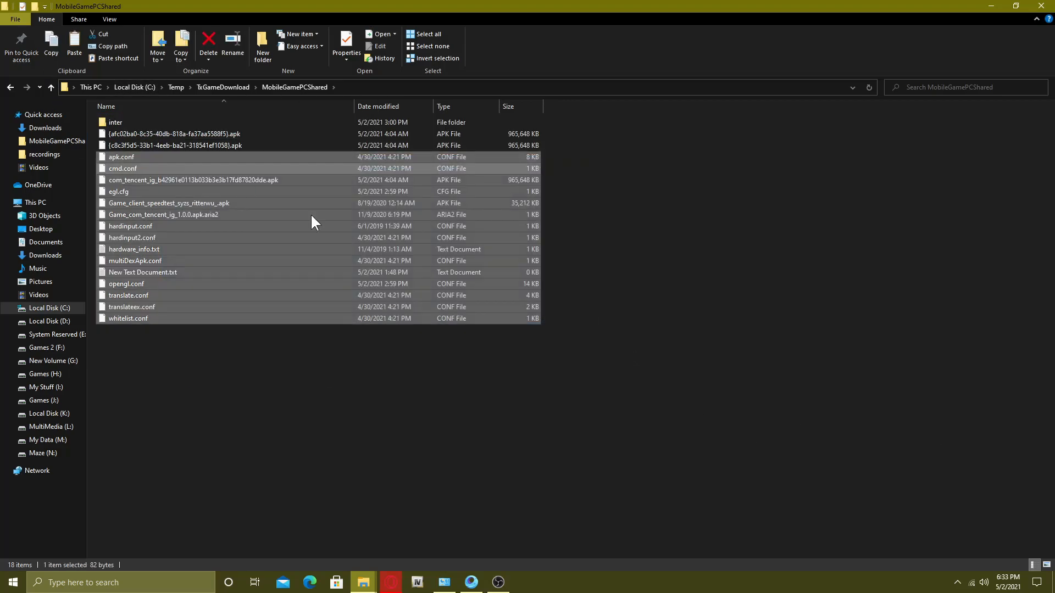
pyautogui.click(811, 451)
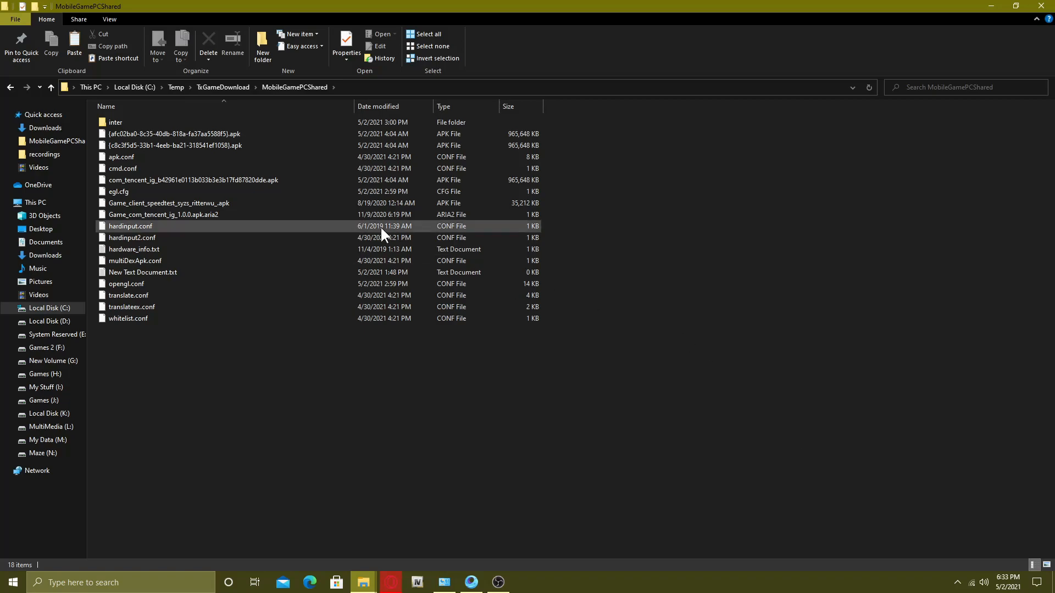
# - Open MobileGamePCShared and inspect the large com_tencent game APK file
pyautogui.click(168, 203)
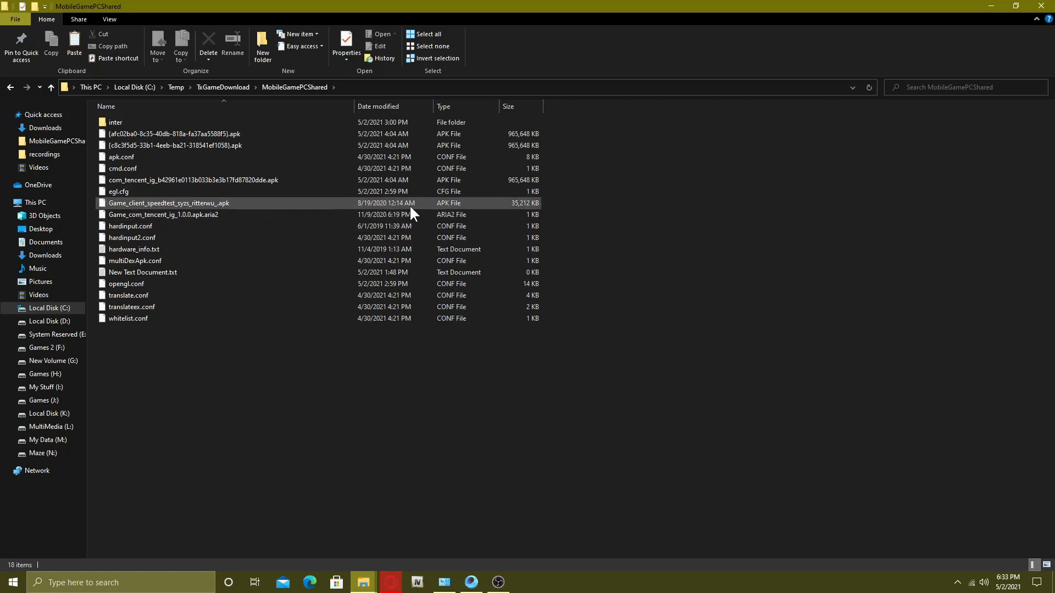
pyautogui.click(201, 179)
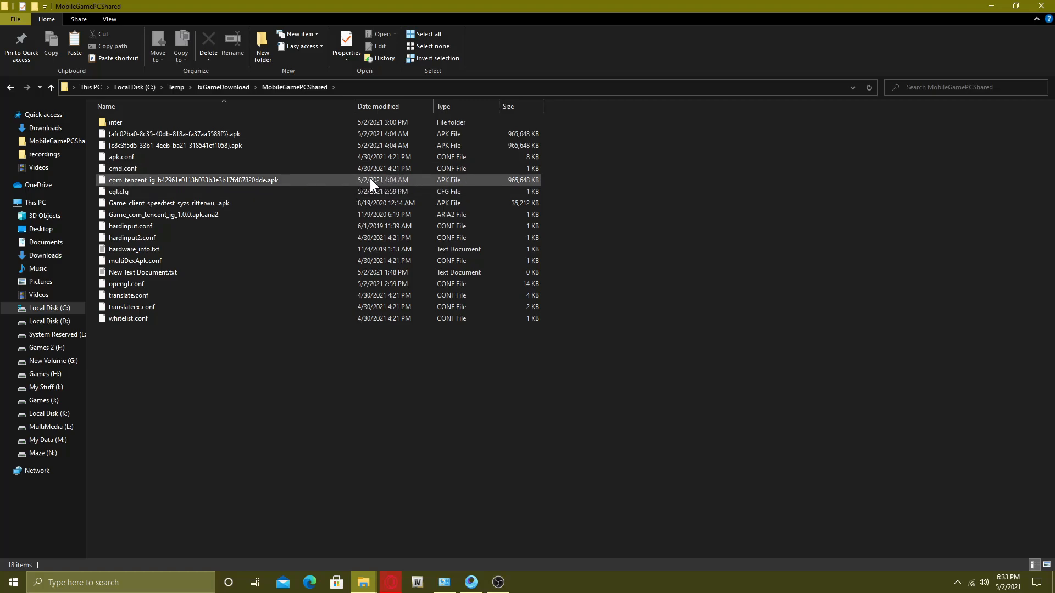
pyautogui.click(190, 180)
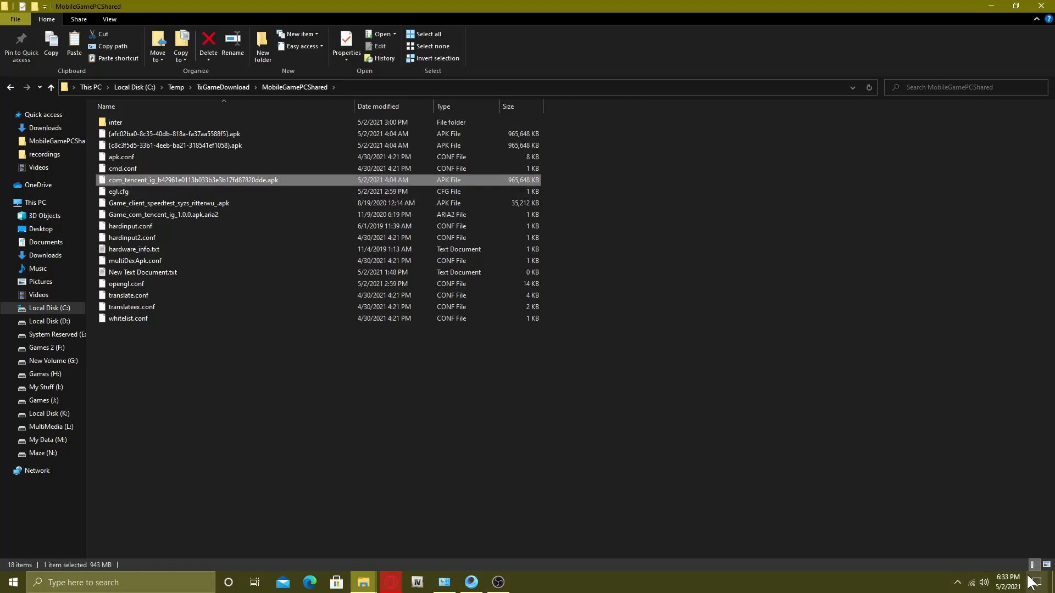
pyautogui.moveTo(208, 187)
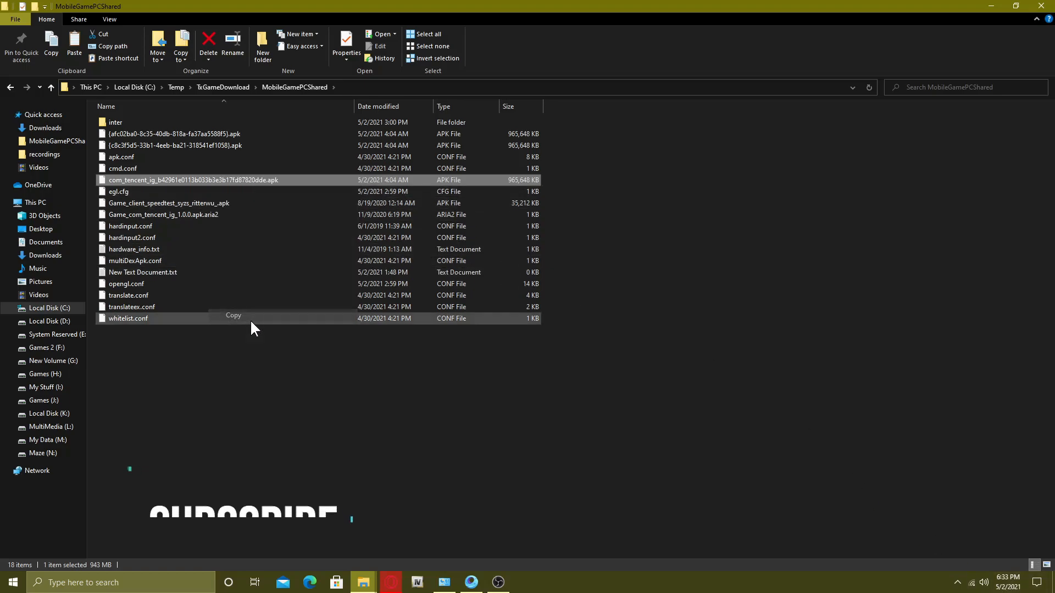
pyautogui.click(436, 413)
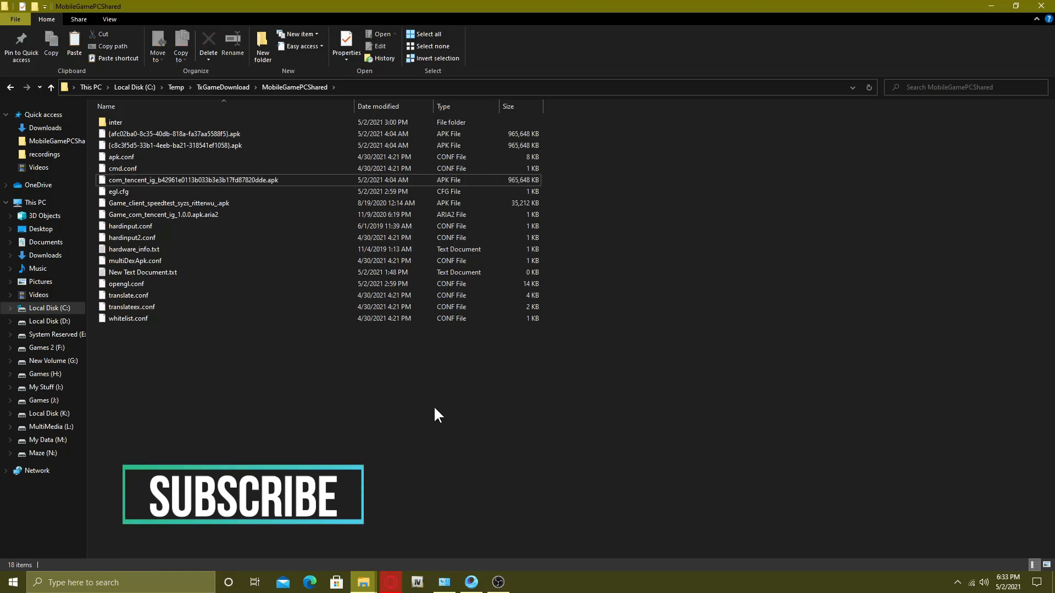
pyautogui.moveTo(504, 524)
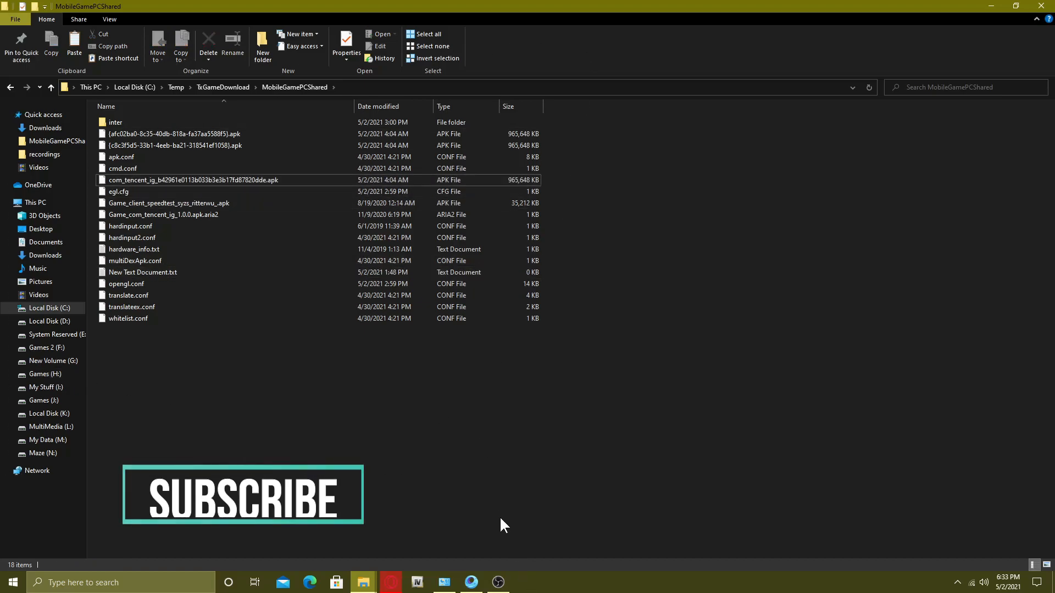
# - Open Gameloop's uninstaller from Control Panel's Programs and Features, then close it unchanged
pyautogui.click(10, 582)
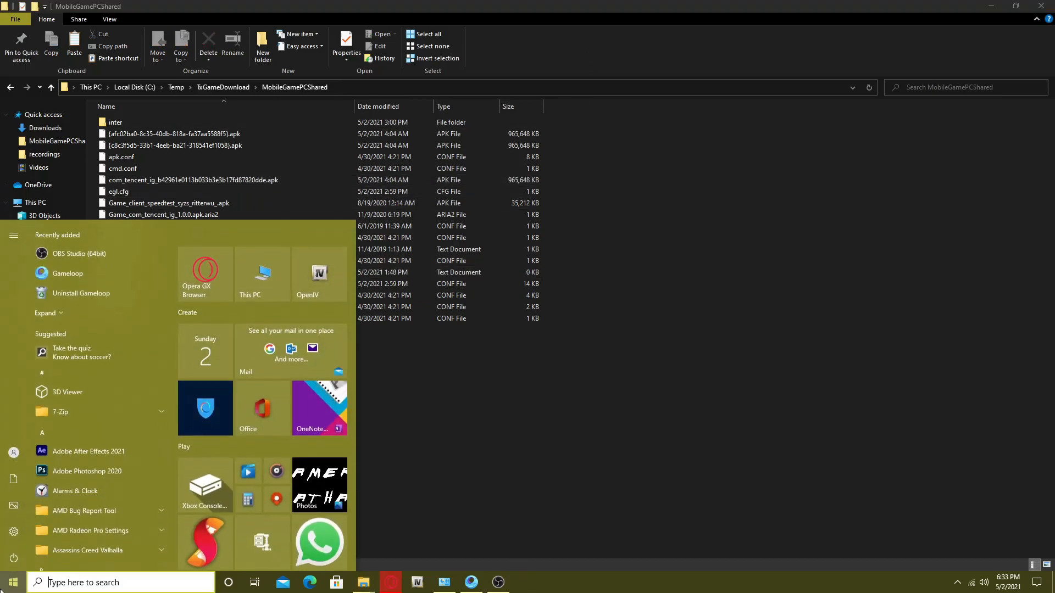
pyautogui.write('control Panel')
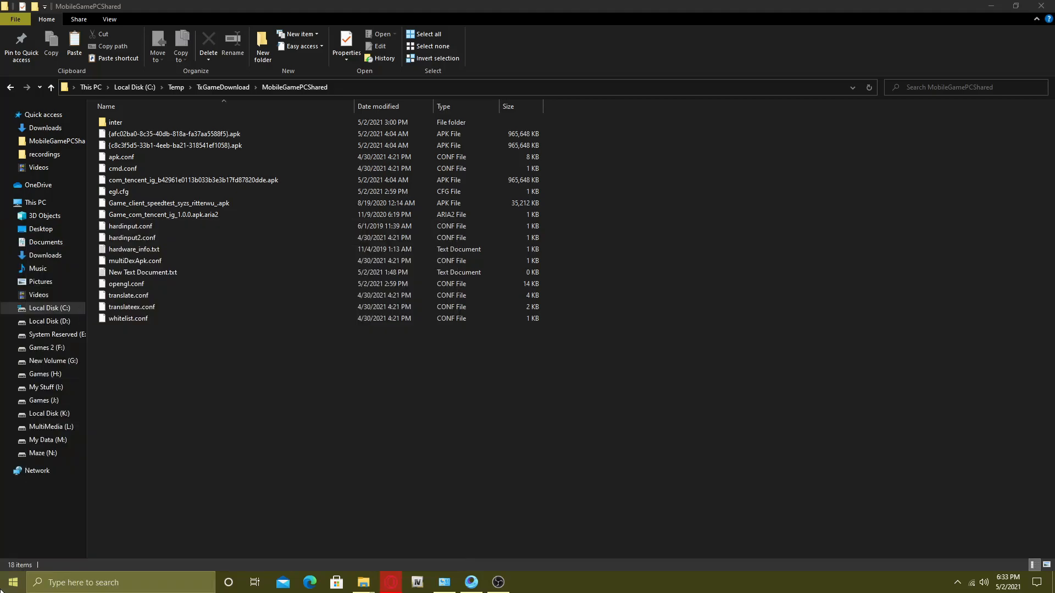
pyautogui.click(443, 582)
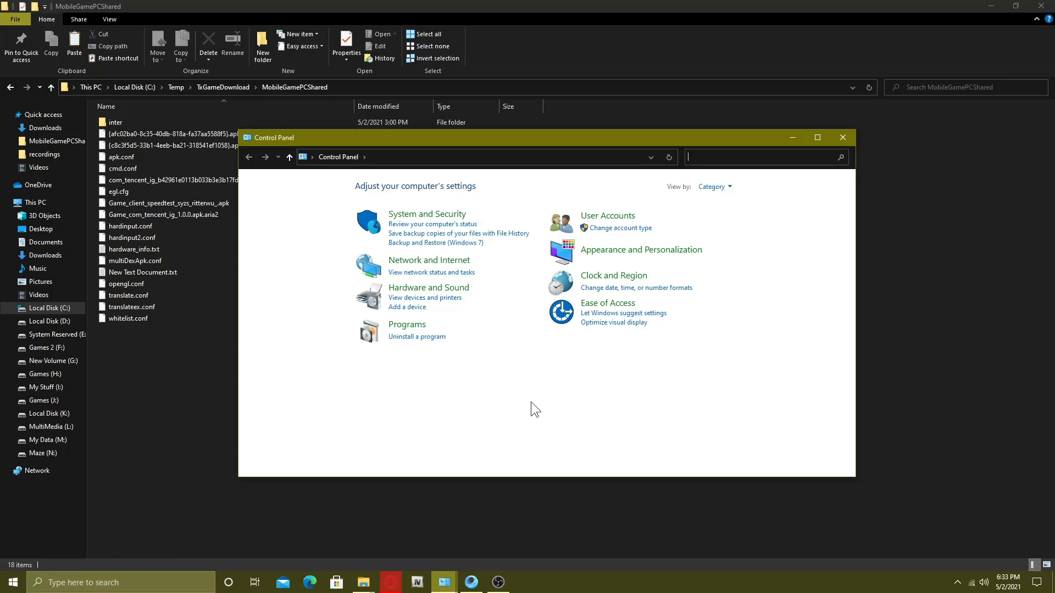
pyautogui.click(406, 324)
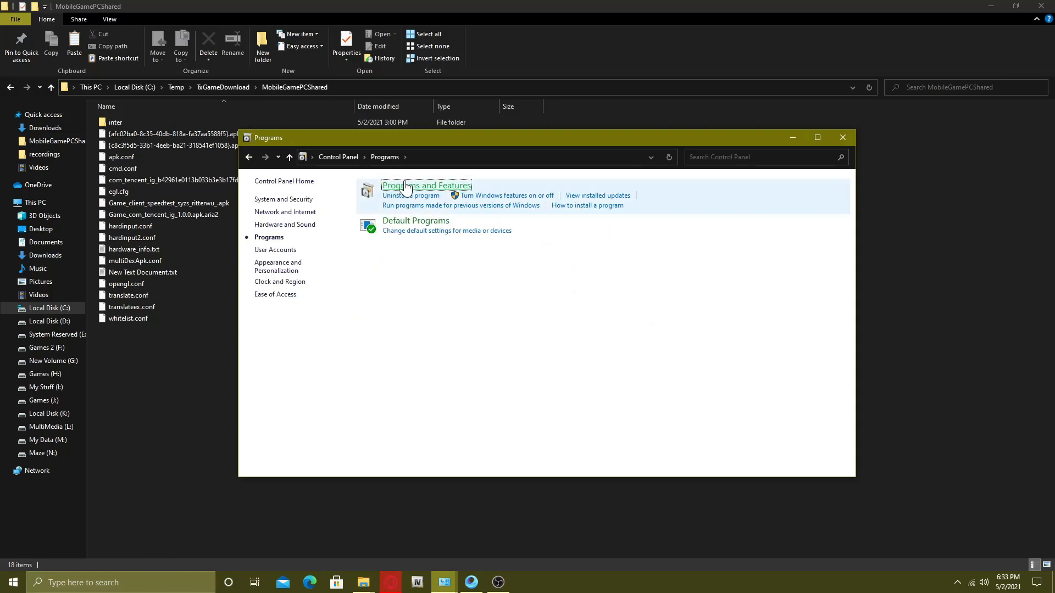
pyautogui.click(425, 185)
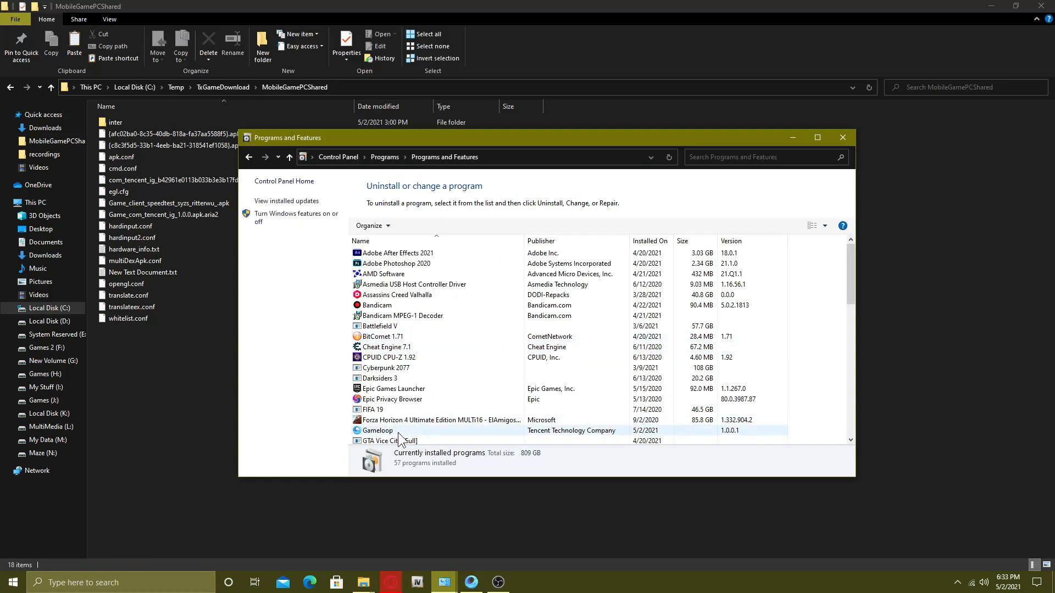
pyautogui.doubleClick(378, 430)
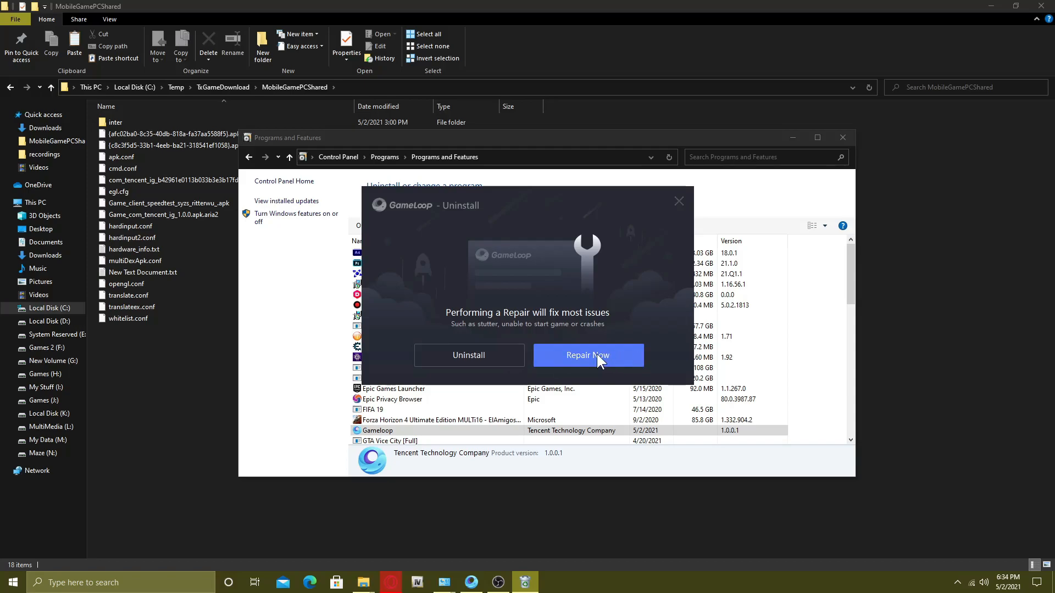
pyautogui.moveTo(685, 204)
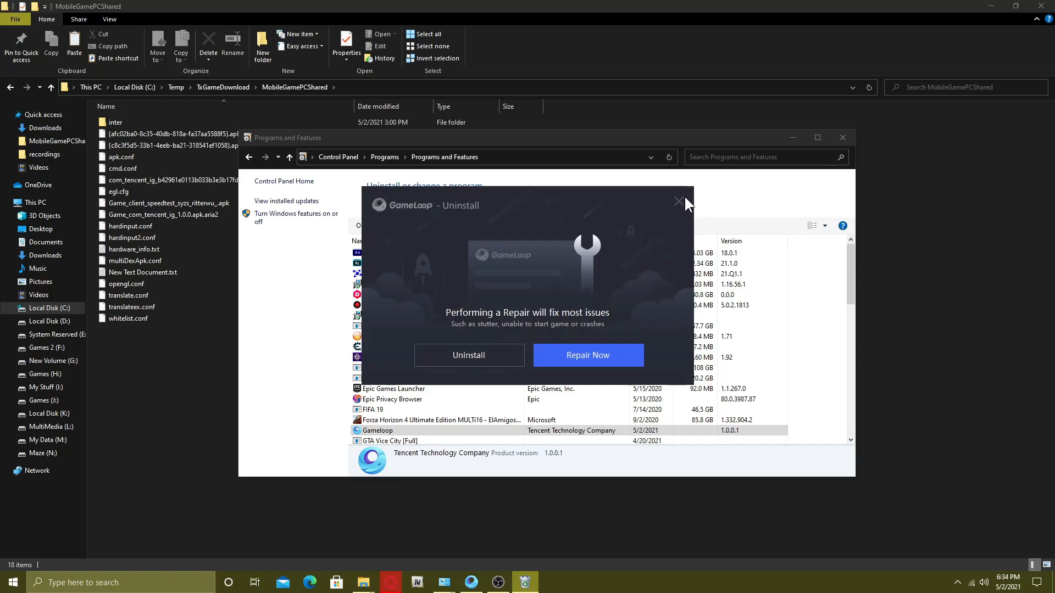
pyautogui.click(679, 203)
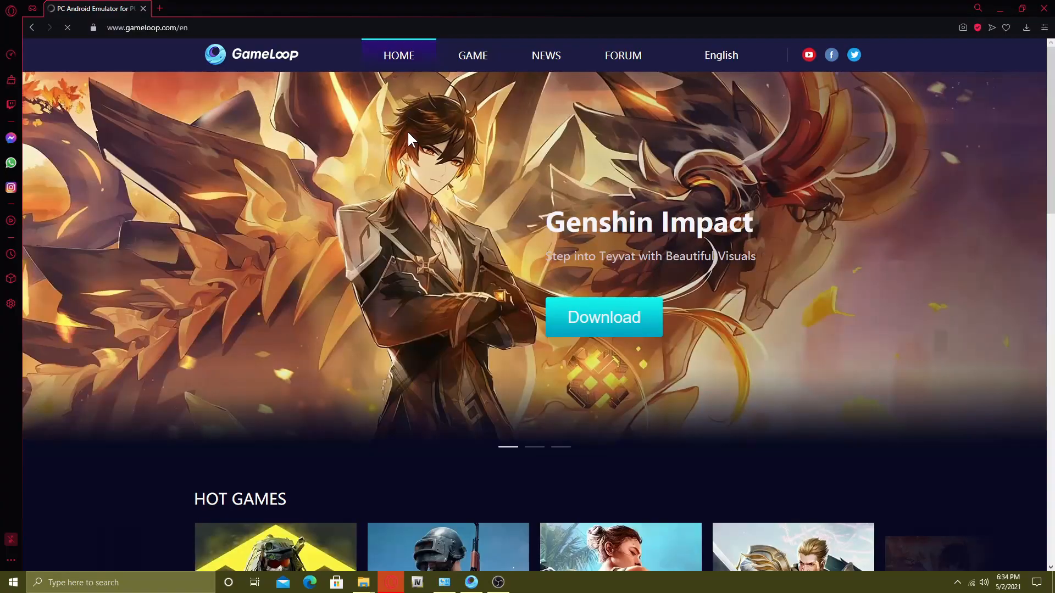
pyautogui.moveTo(721, 55)
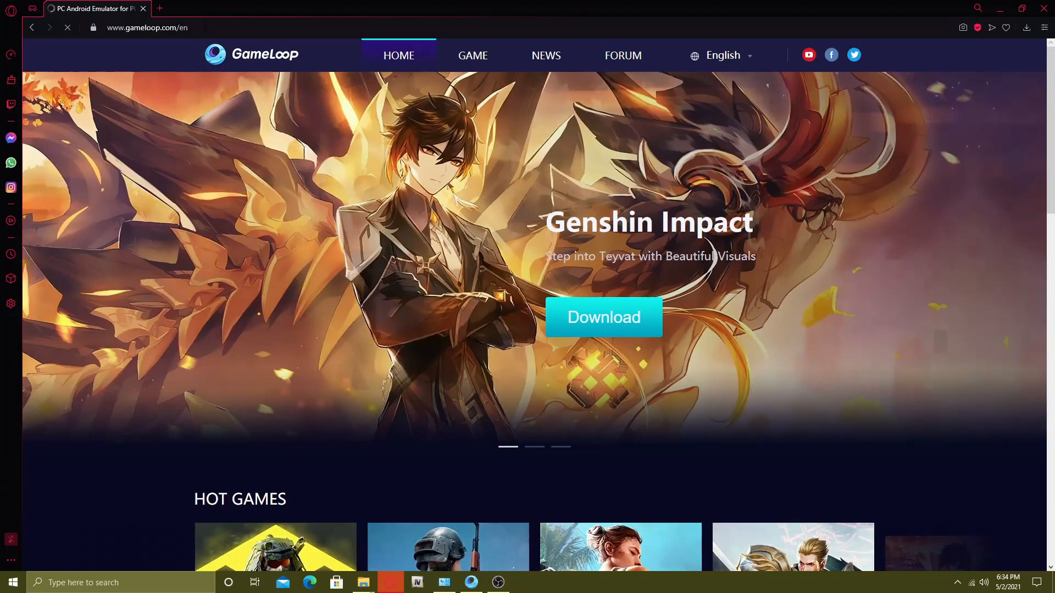
# - Browse the website's Hot Games carousel and download the PUBG MOBILE installer
pyautogui.scroll(-3)
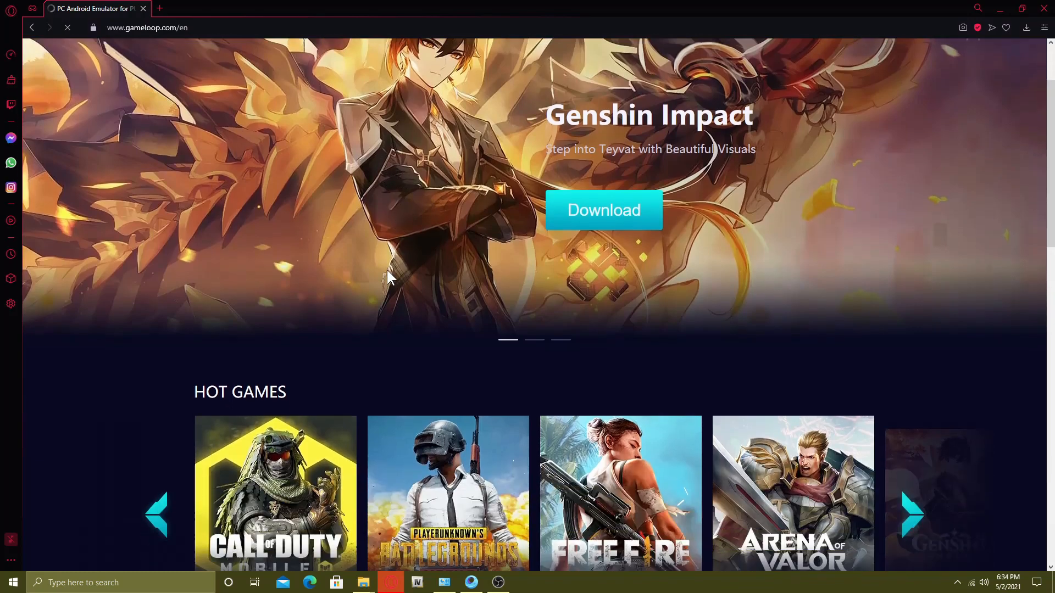
pyautogui.scroll(-3)
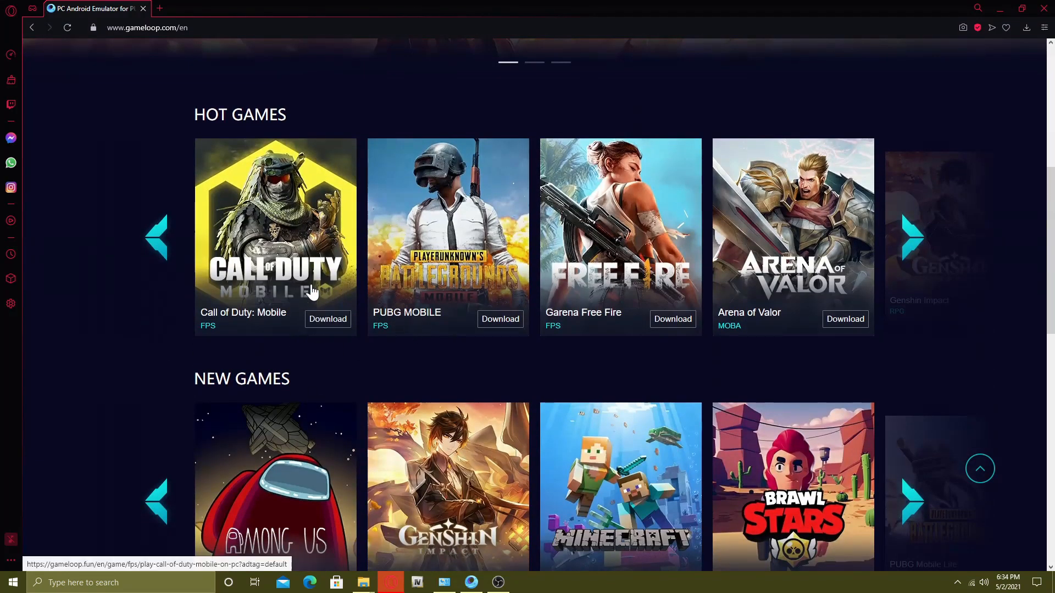
pyautogui.moveTo(437, 335)
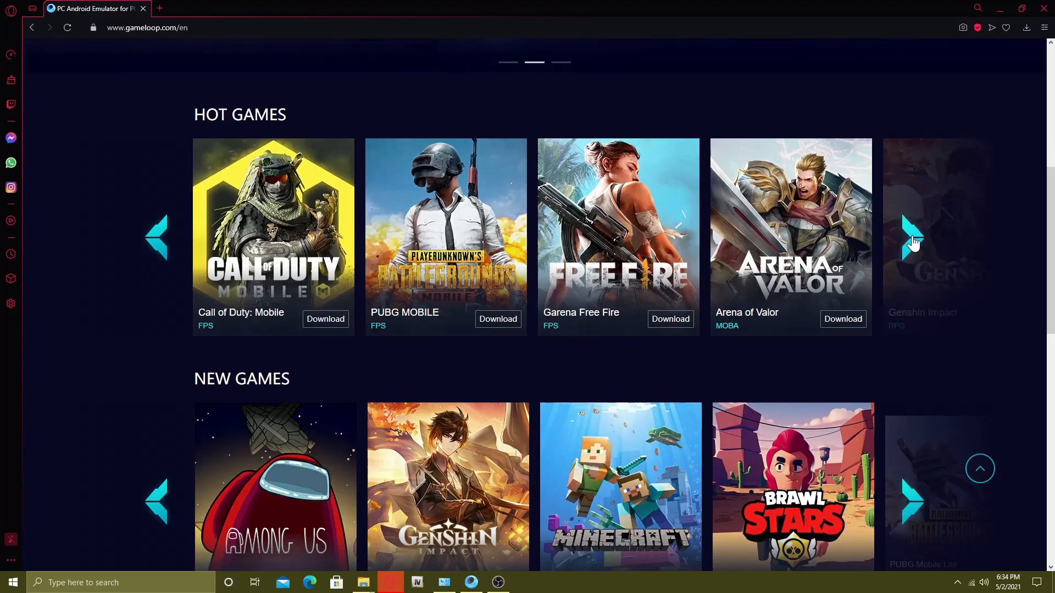
pyautogui.click(913, 238)
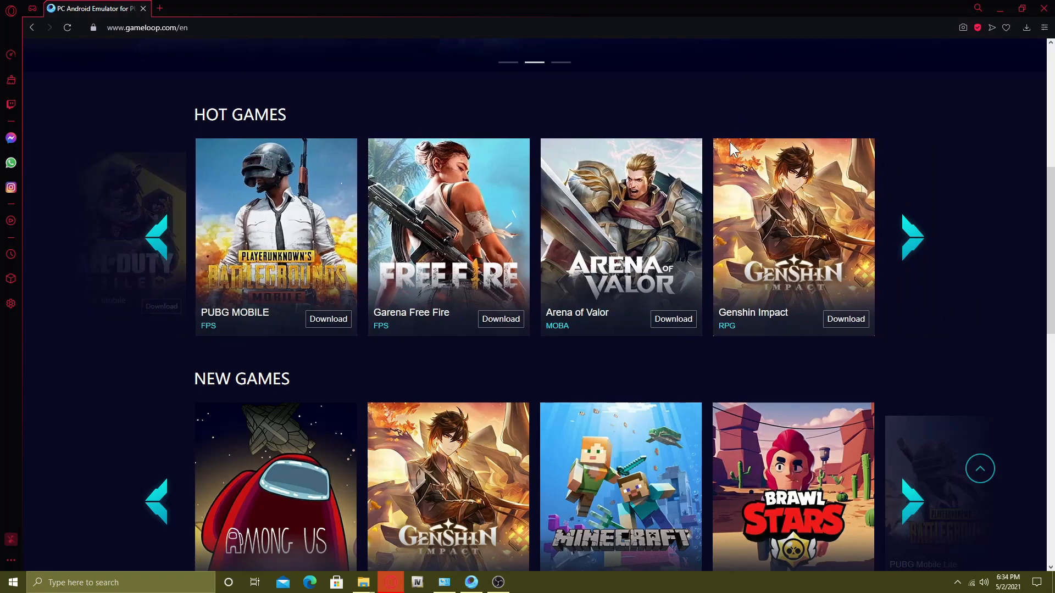
pyautogui.moveTo(139, 245)
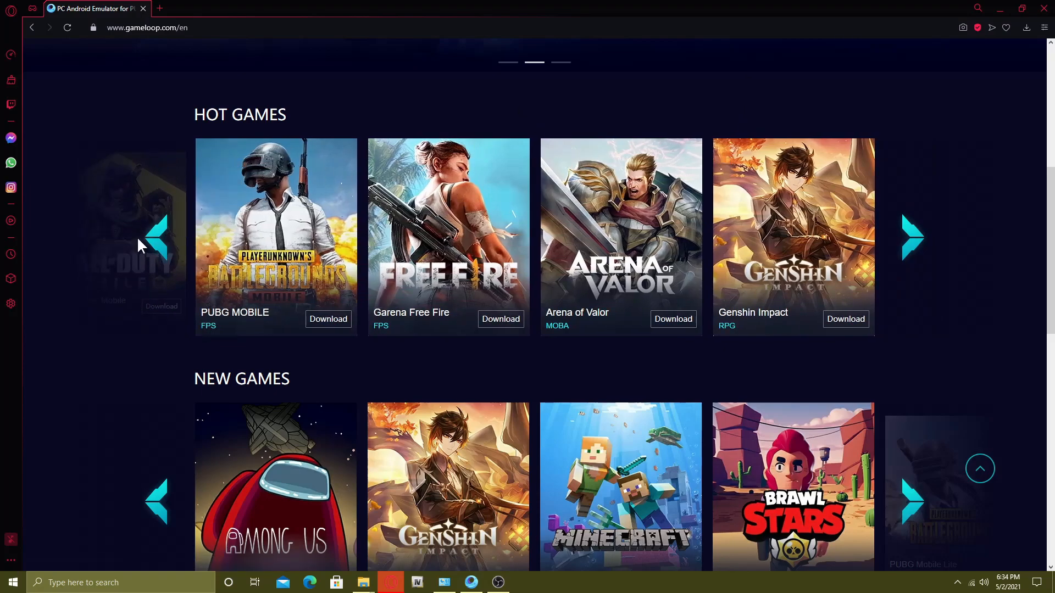
pyautogui.moveTo(278, 190)
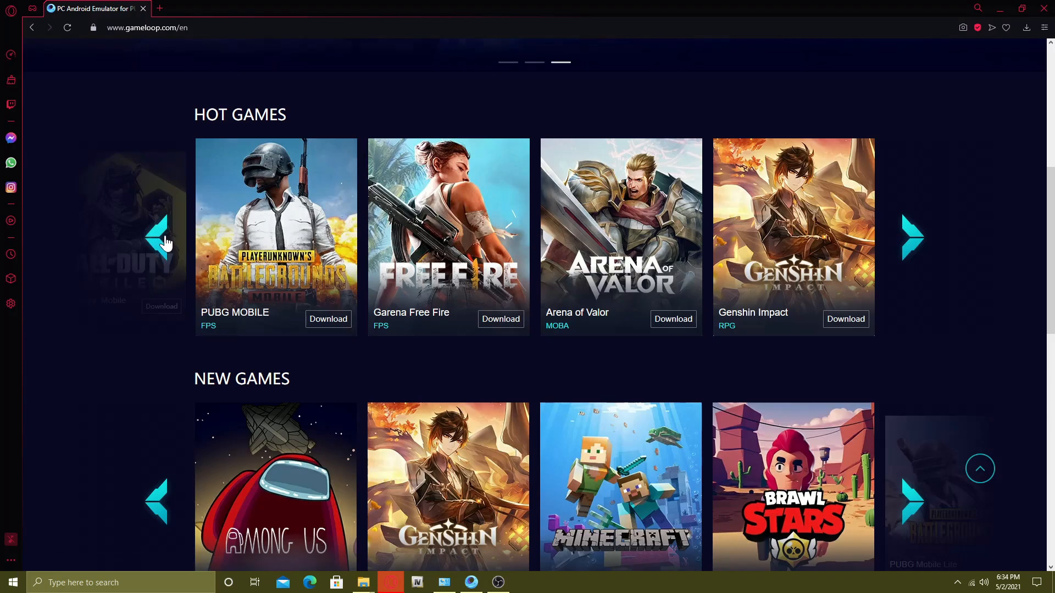
pyautogui.click(165, 239)
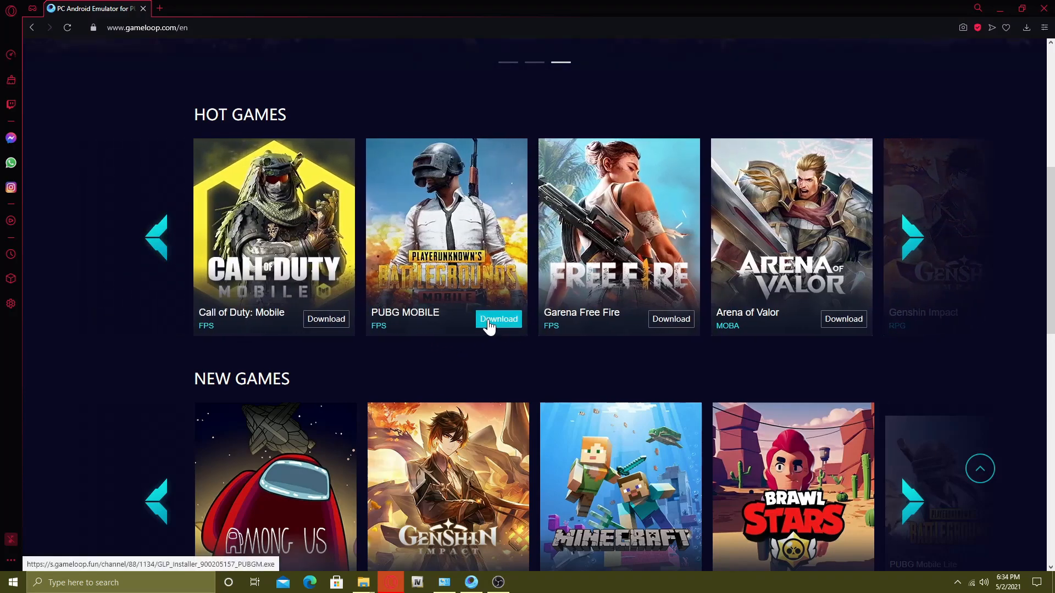
pyautogui.click(498, 318)
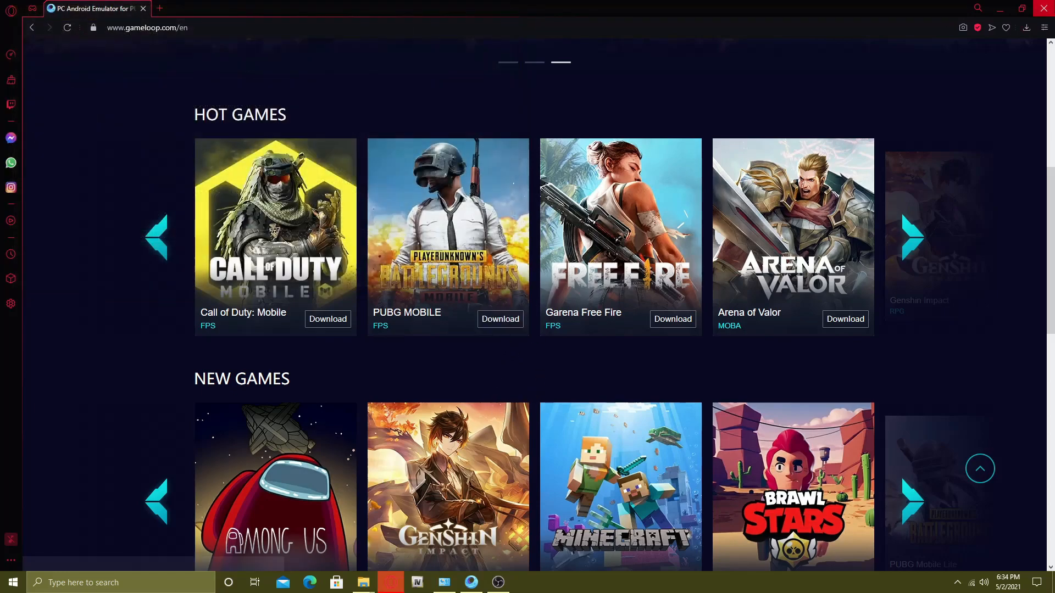
pyautogui.click(362, 582)
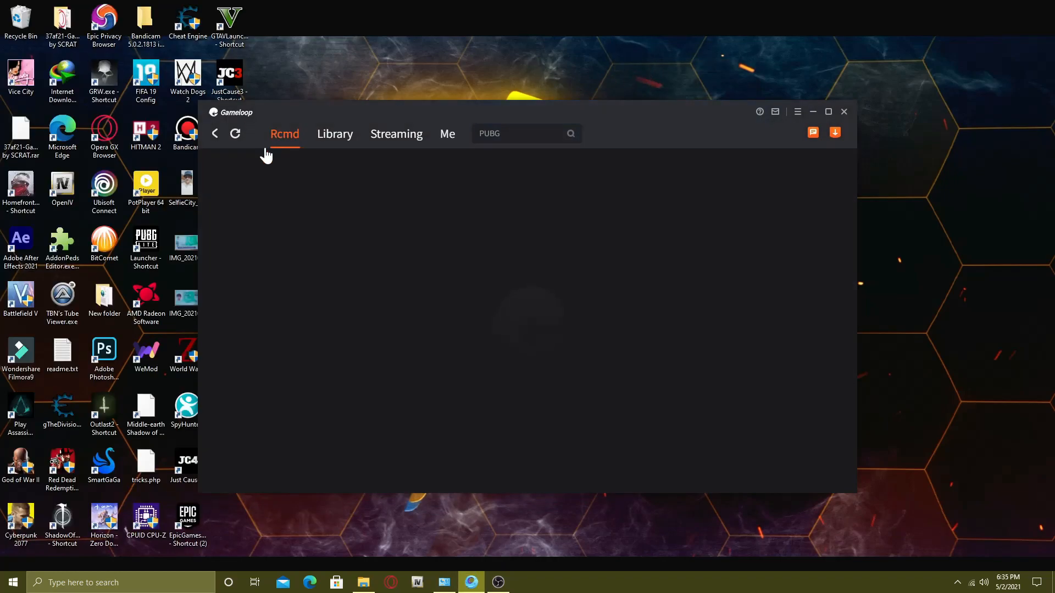
# - Load the Rcmd page's featured and popular games, then open the launcher's main menu
pyautogui.click(236, 133)
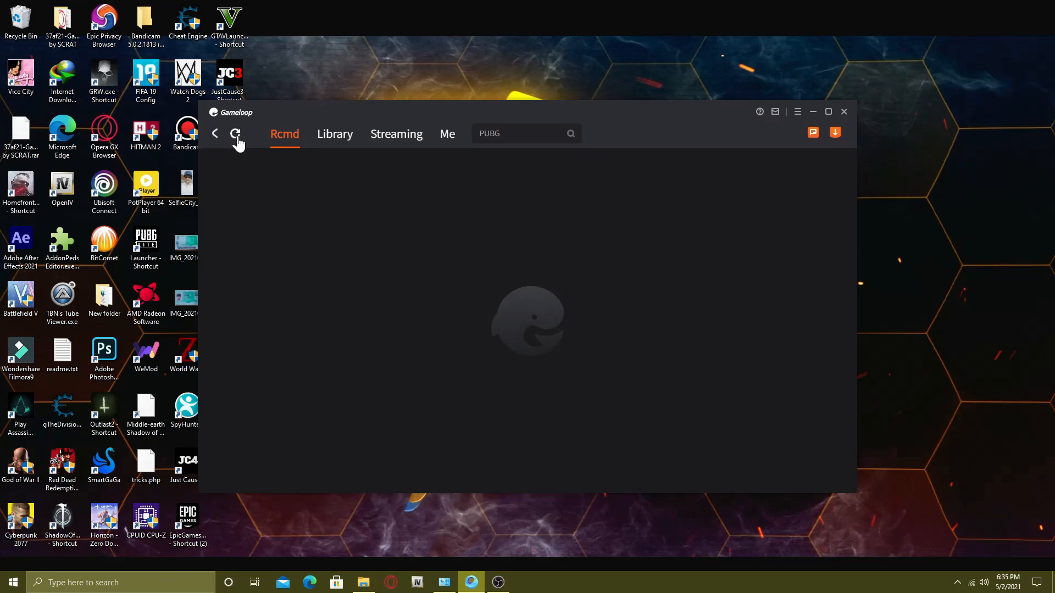
pyautogui.click(234, 133)
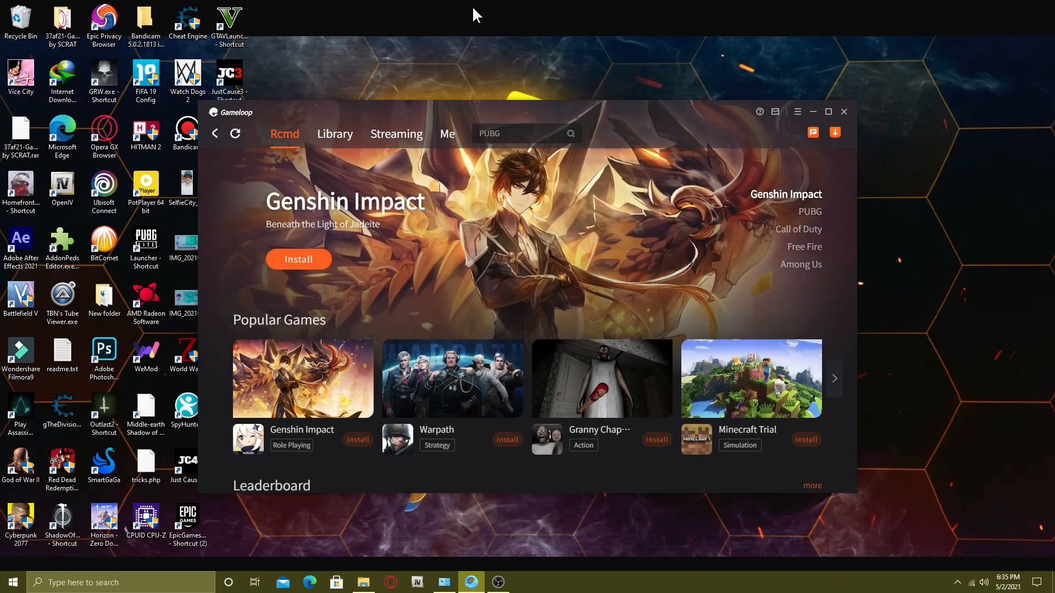
pyautogui.moveTo(387, 236)
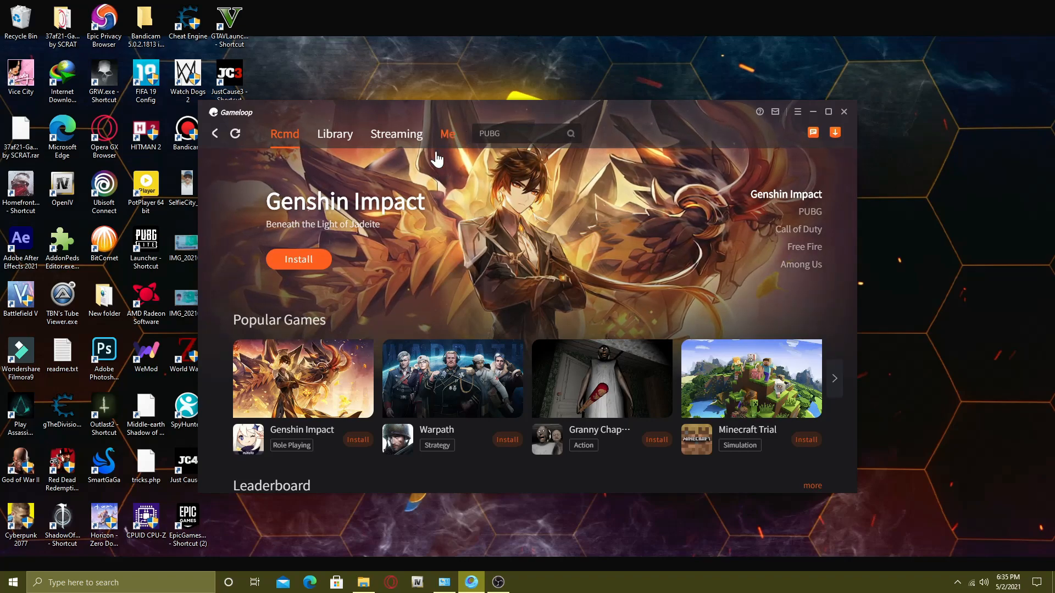
pyautogui.click(809, 211)
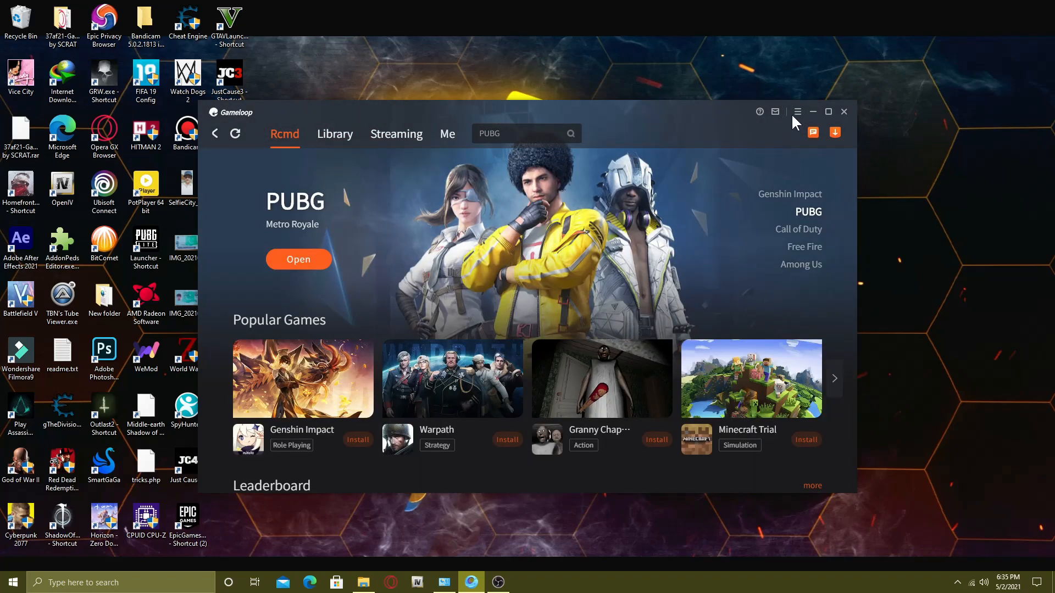
pyautogui.click(797, 112)
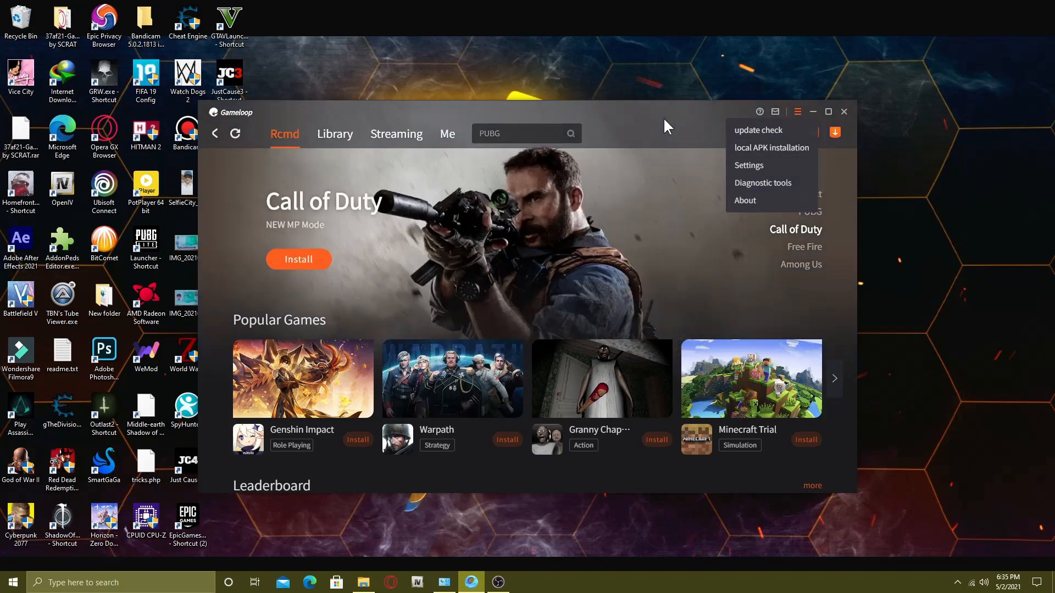
# - Dismiss the menu and open the Me tab showing PUBG MOBILE under My Games
pyautogui.click(797, 112)
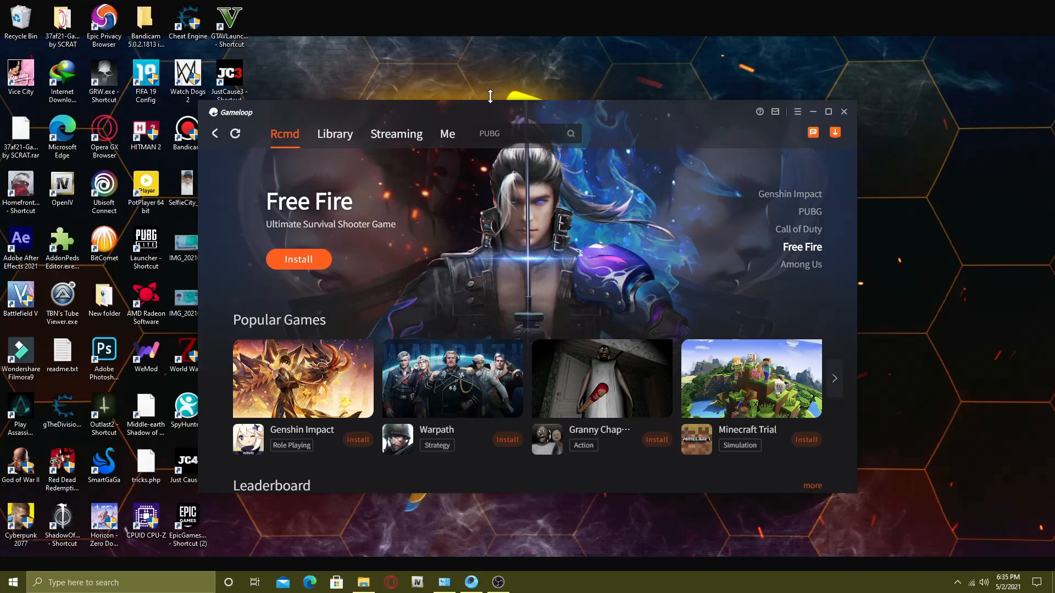
pyautogui.click(447, 133)
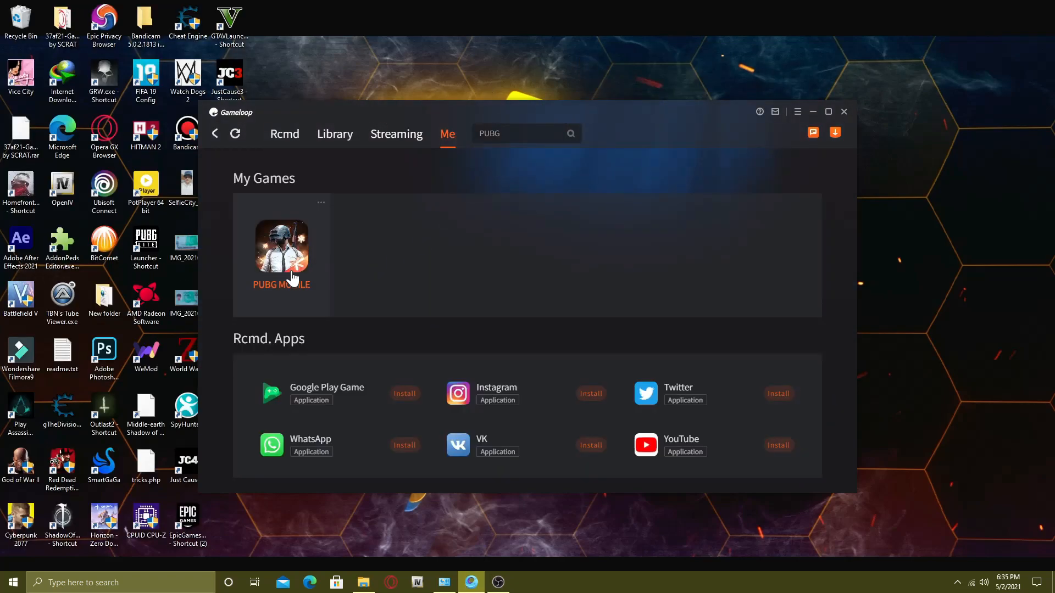
pyautogui.moveTo(507, 268)
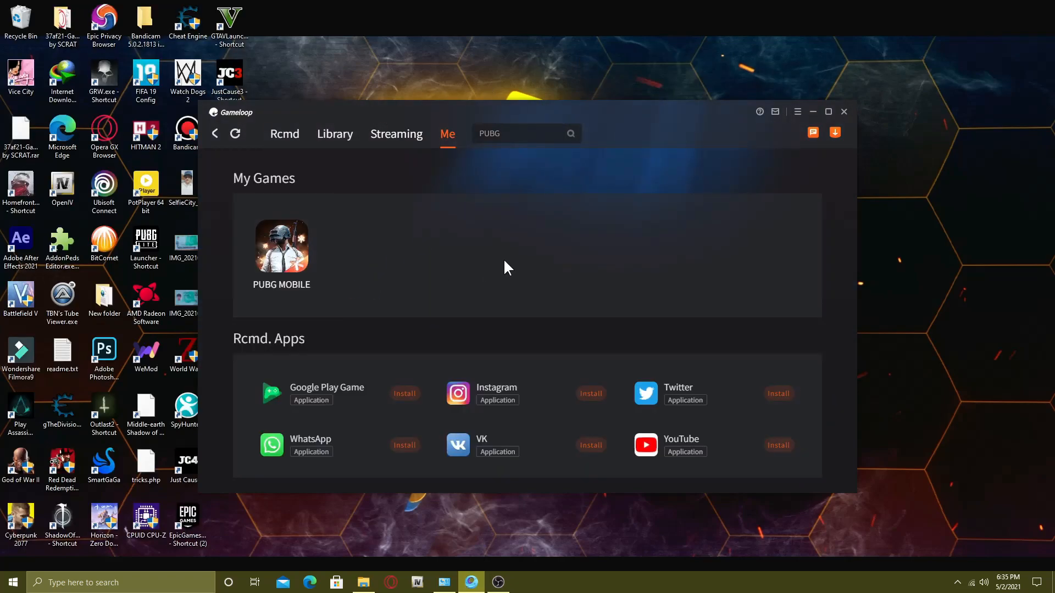
pyautogui.moveTo(525, 223)
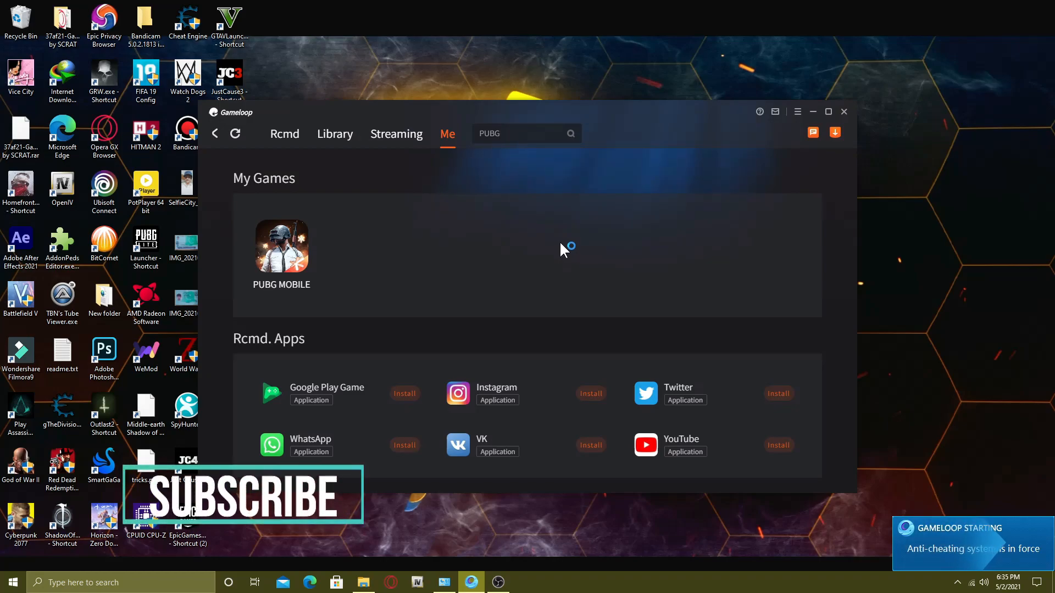
pyautogui.moveTo(404, 44)
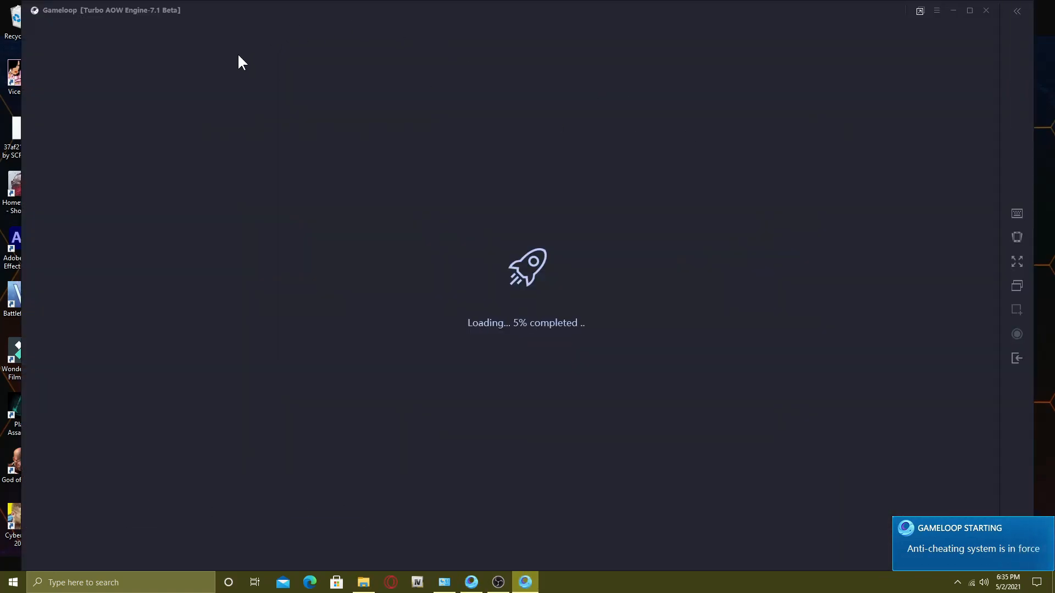
pyautogui.moveTo(691, 206)
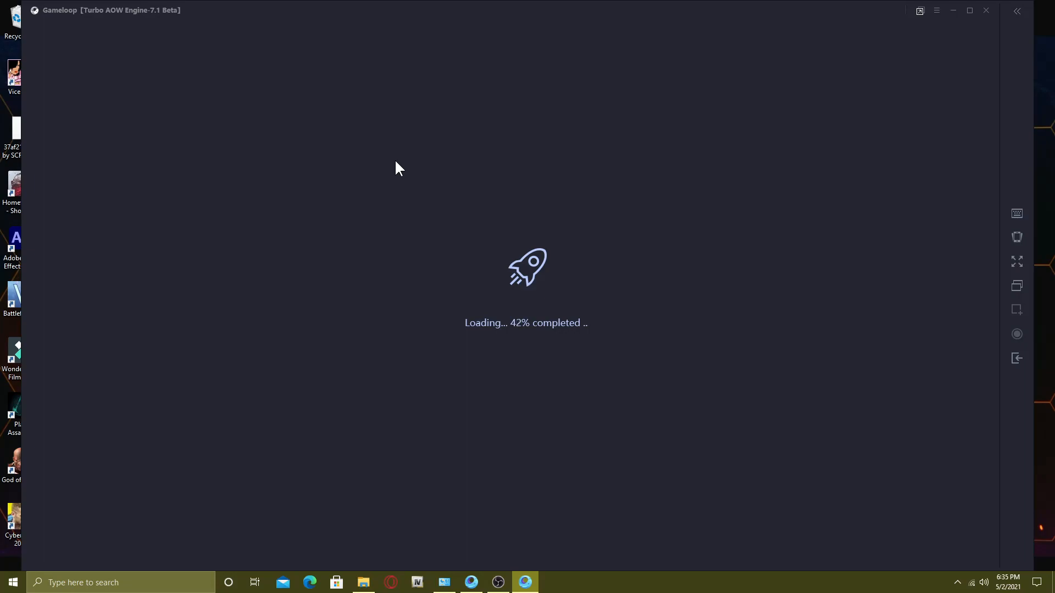
pyautogui.moveTo(593, 224)
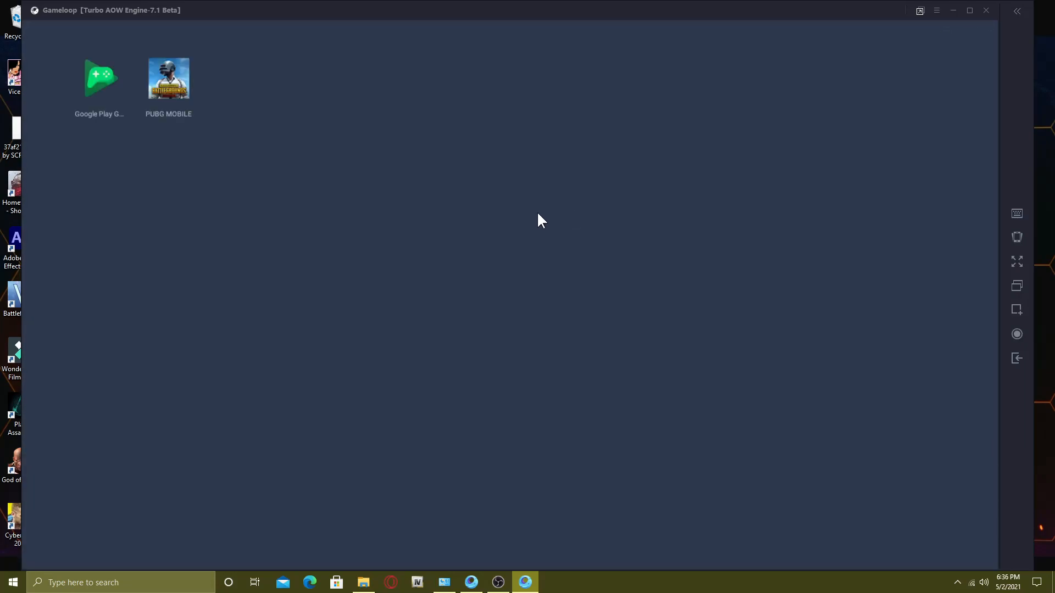
# - Launch PUBG MOBILE from the Android home screen and maximize the emulator window
pyautogui.doubleClick(168, 78)
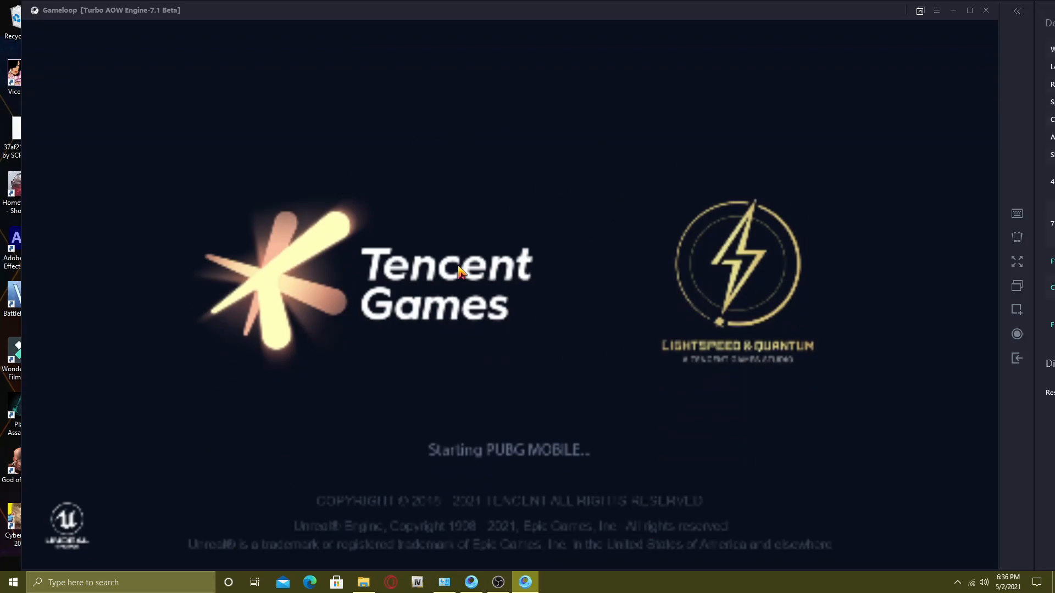
pyautogui.moveTo(7, 54)
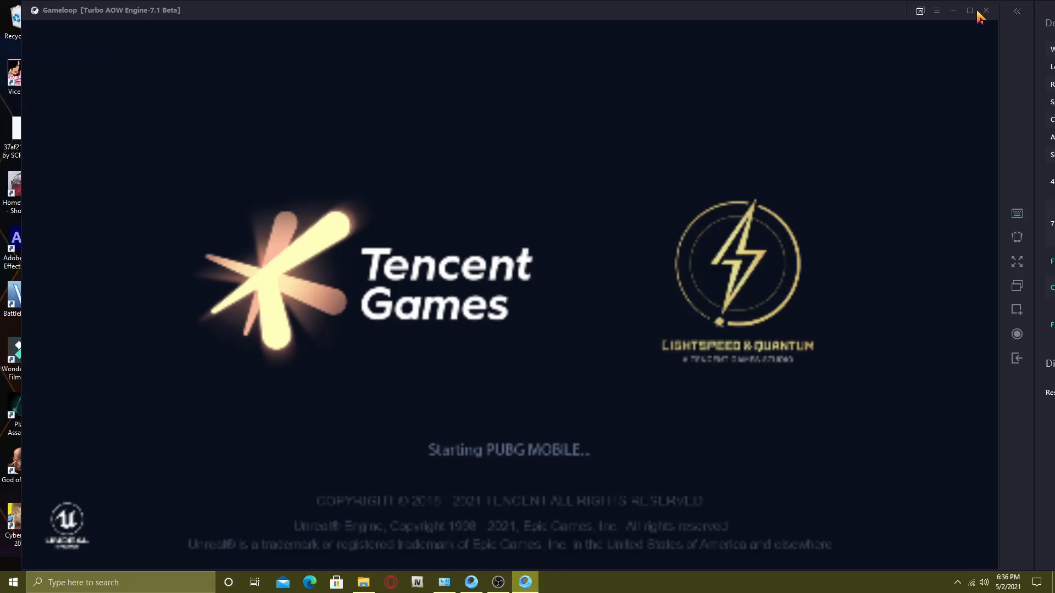
pyautogui.click(969, 10)
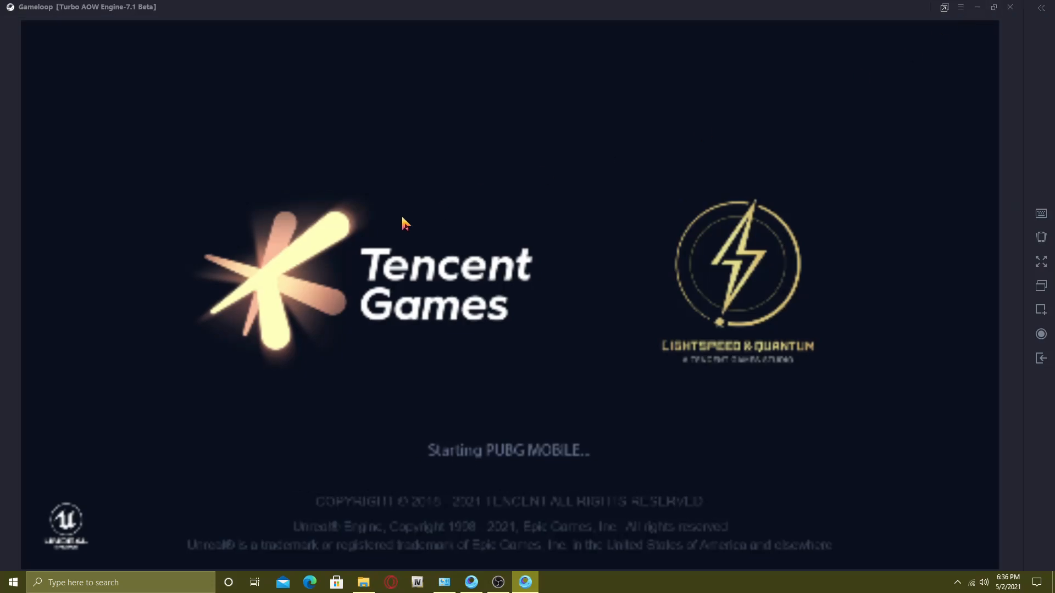
pyautogui.moveTo(161, 162)
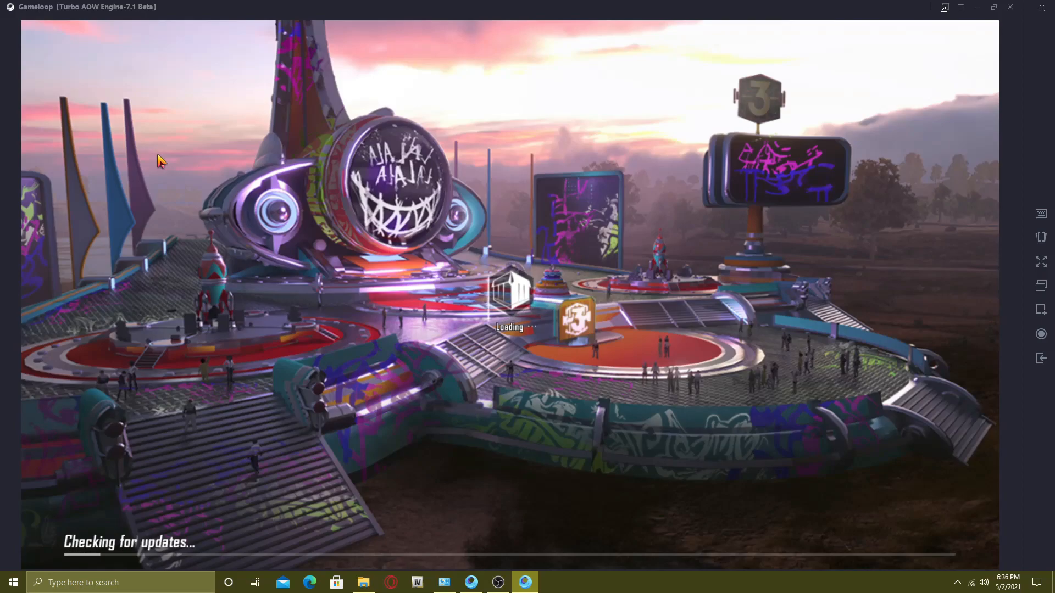
pyautogui.moveTo(171, 55)
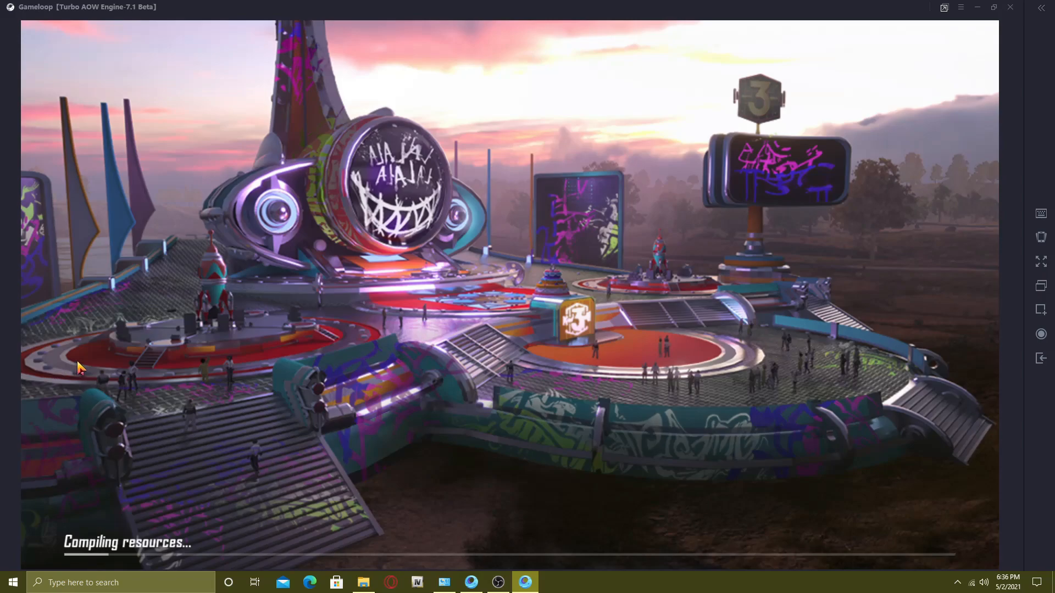
pyautogui.moveTo(128, 541)
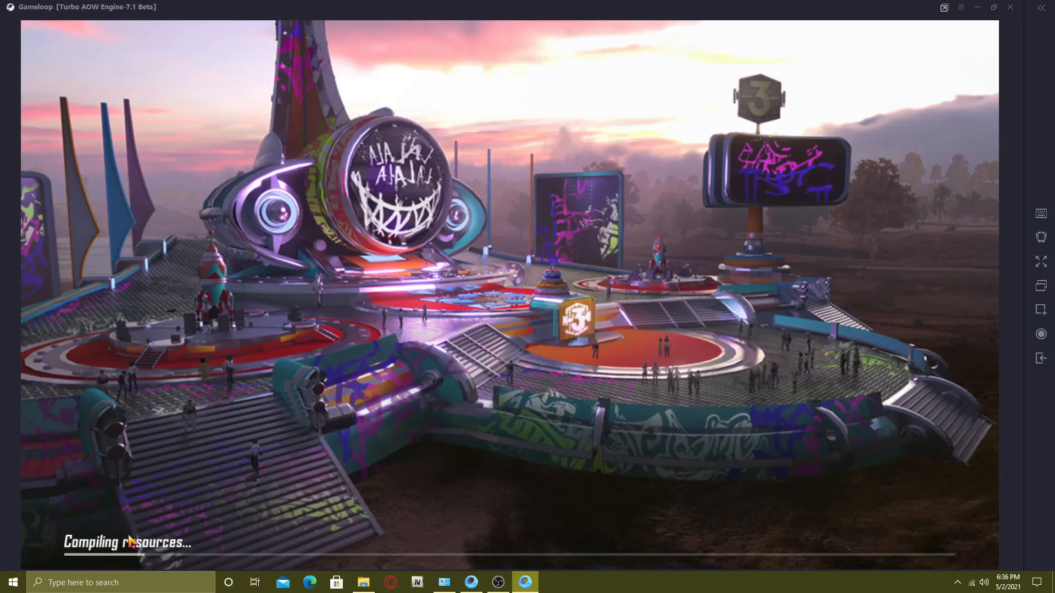
pyautogui.moveTo(934, 8)
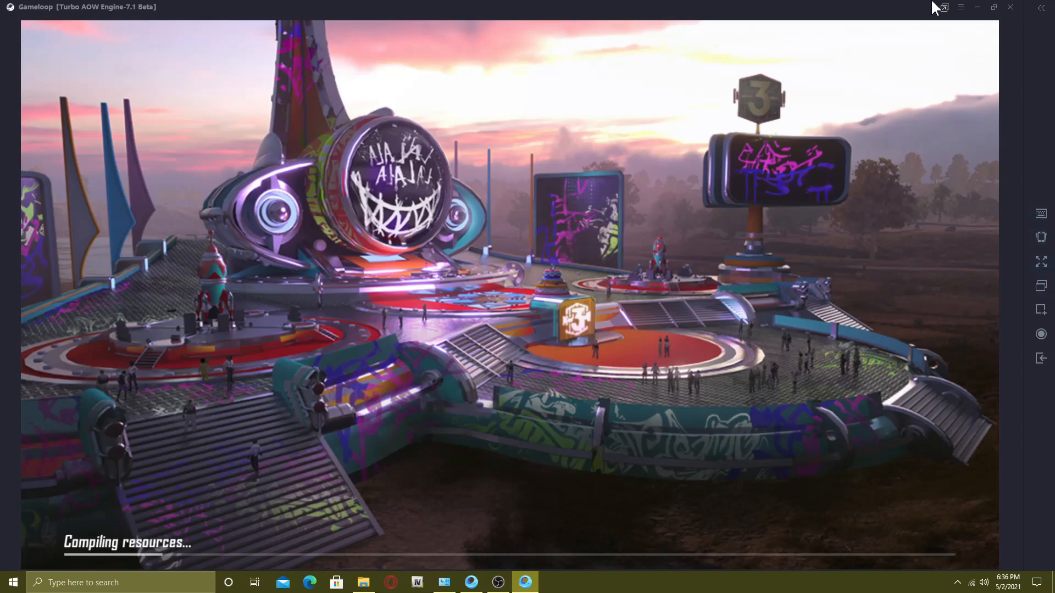
# - Review the emulator's Engine settings: OpenGL+, 8192M memory, 1920x1080, anti-aliasing Off
pyautogui.click(961, 7)
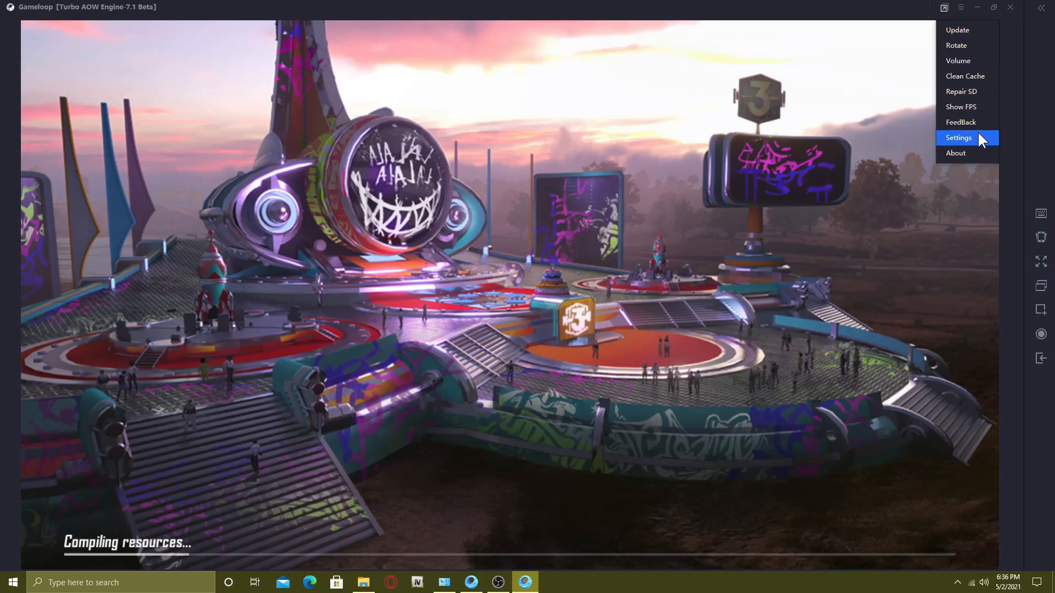
pyautogui.click(958, 138)
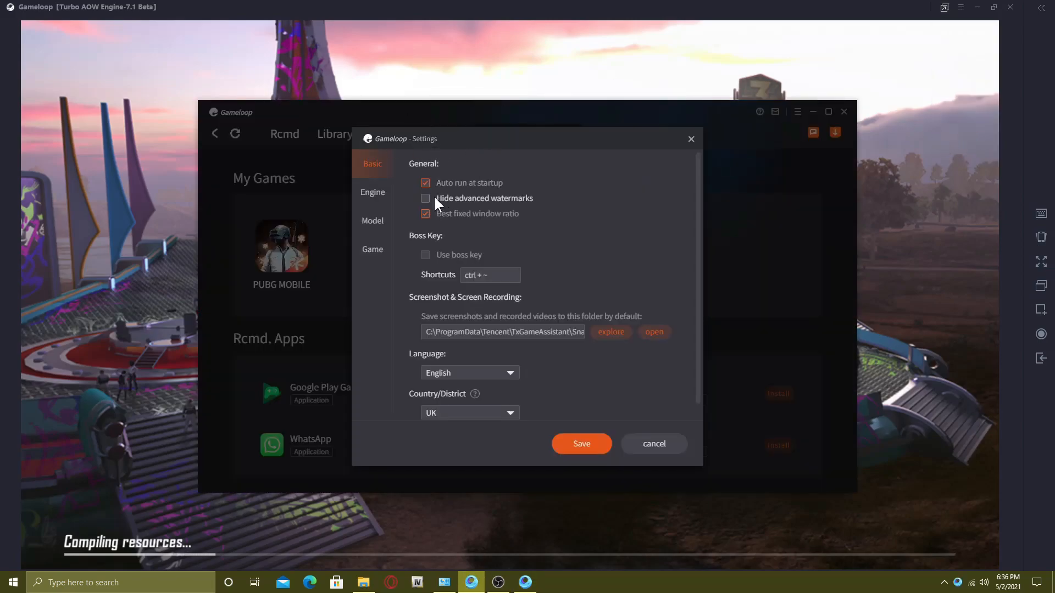
pyautogui.click(372, 192)
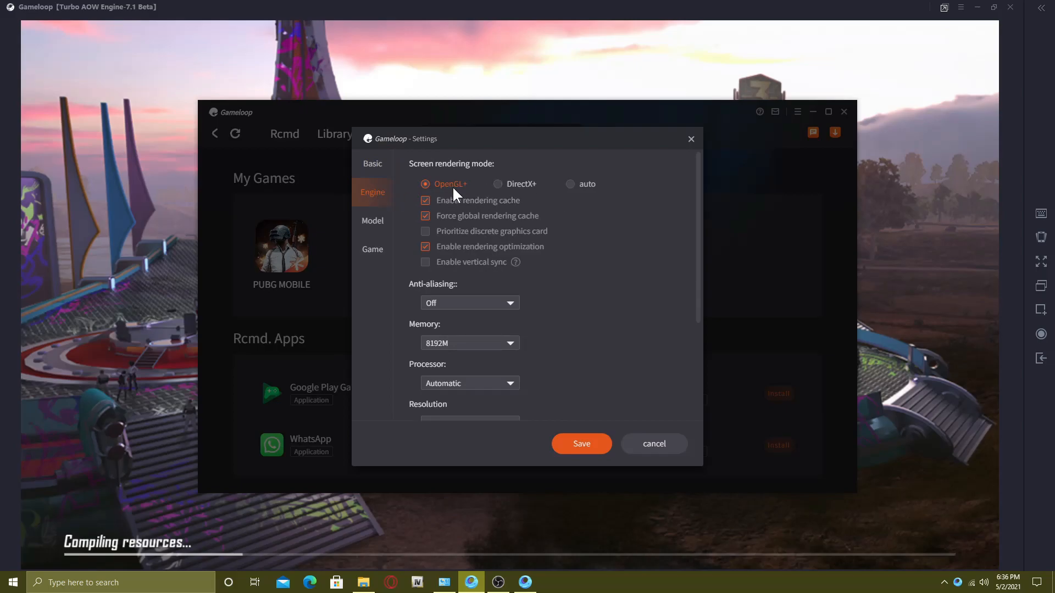
pyautogui.moveTo(592, 197)
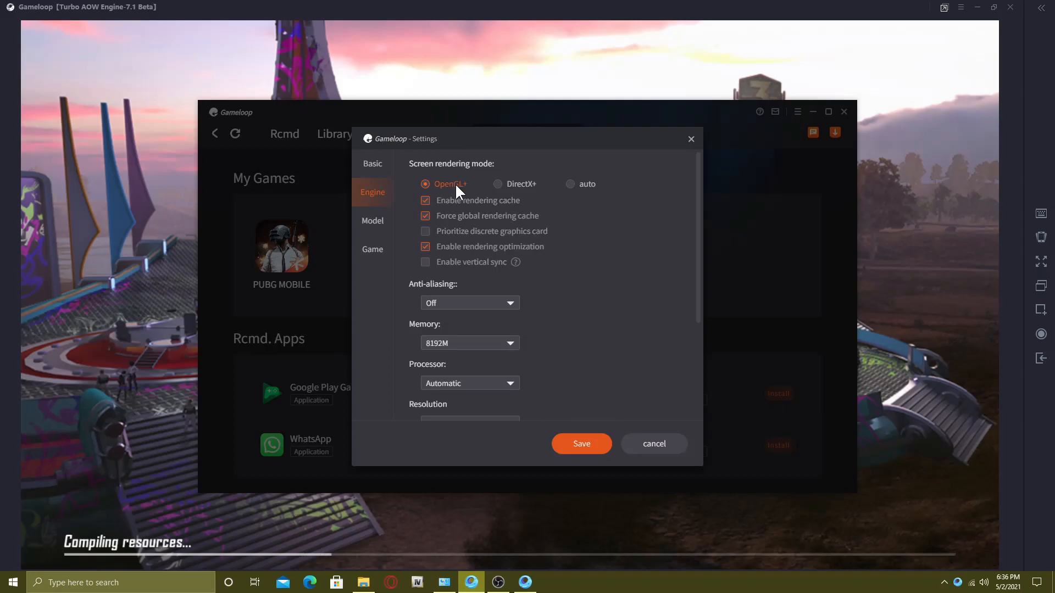
pyautogui.moveTo(591, 264)
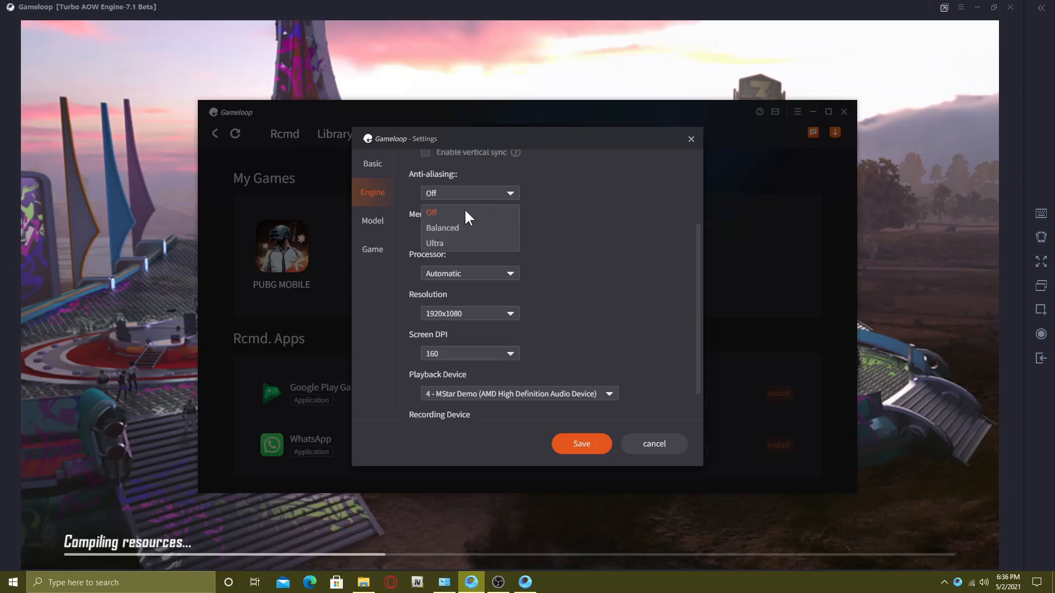
pyautogui.click(431, 212)
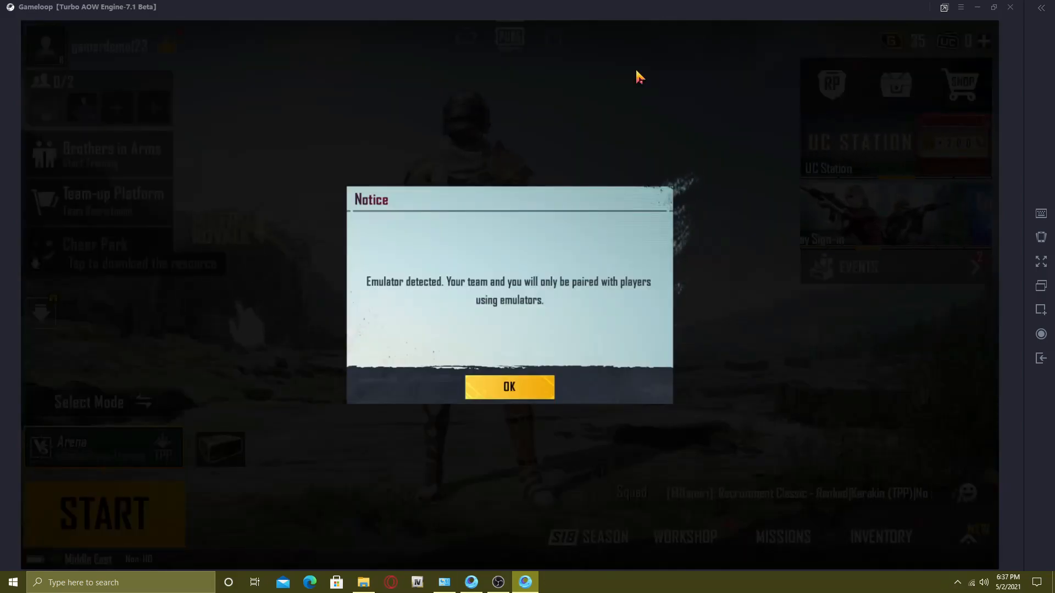
pyautogui.moveTo(462, 428)
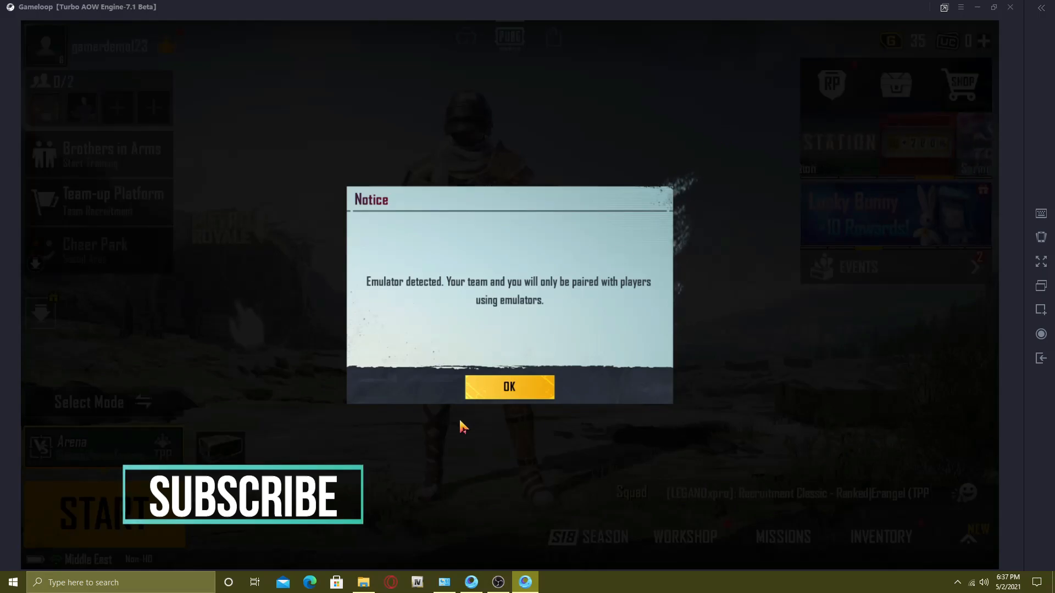
# - Click OK on the 'Emulator detected' notice to reveal the Arena-mode lobby
pyautogui.click(509, 387)
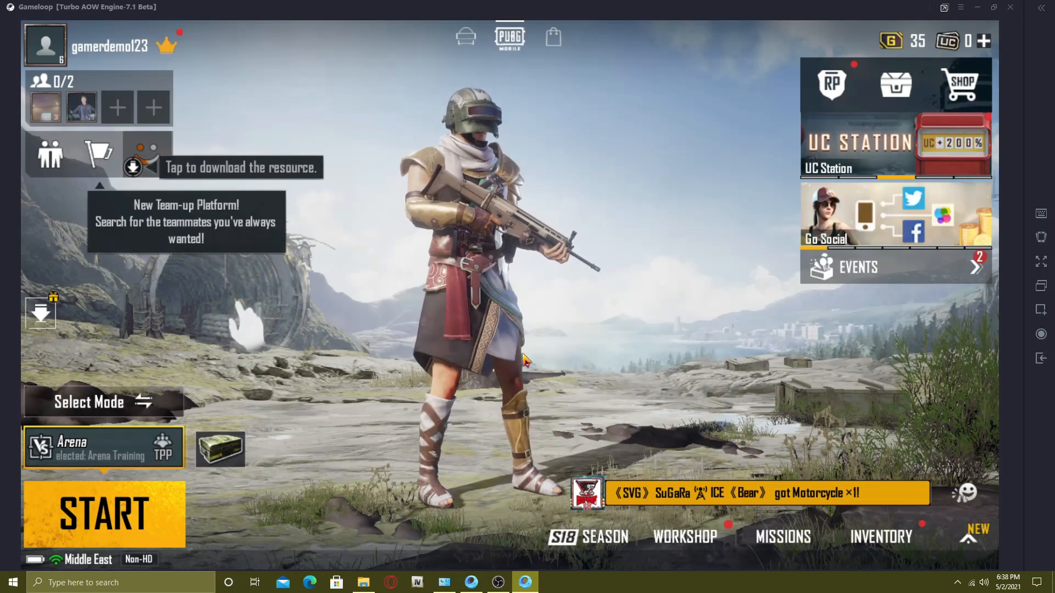
pyautogui.click(975, 534)
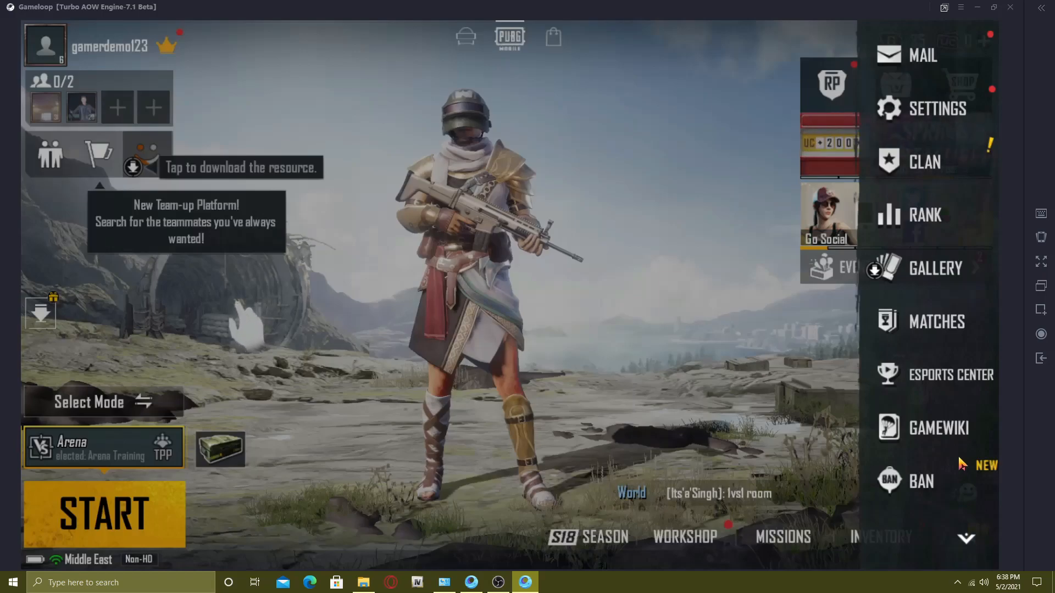
pyautogui.click(936, 108)
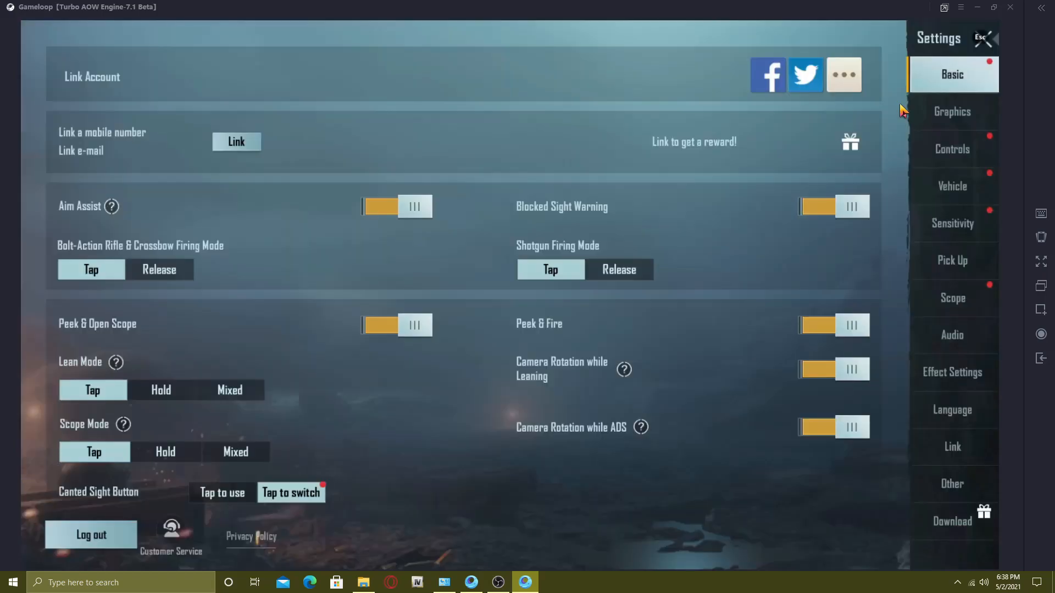
pyautogui.click(952, 111)
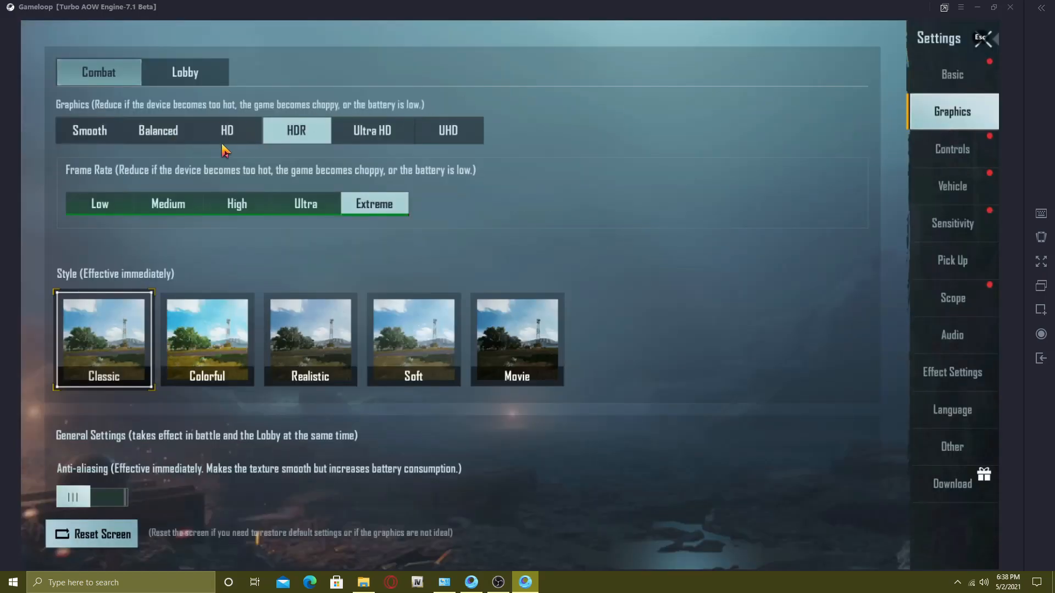
pyautogui.moveTo(698, 196)
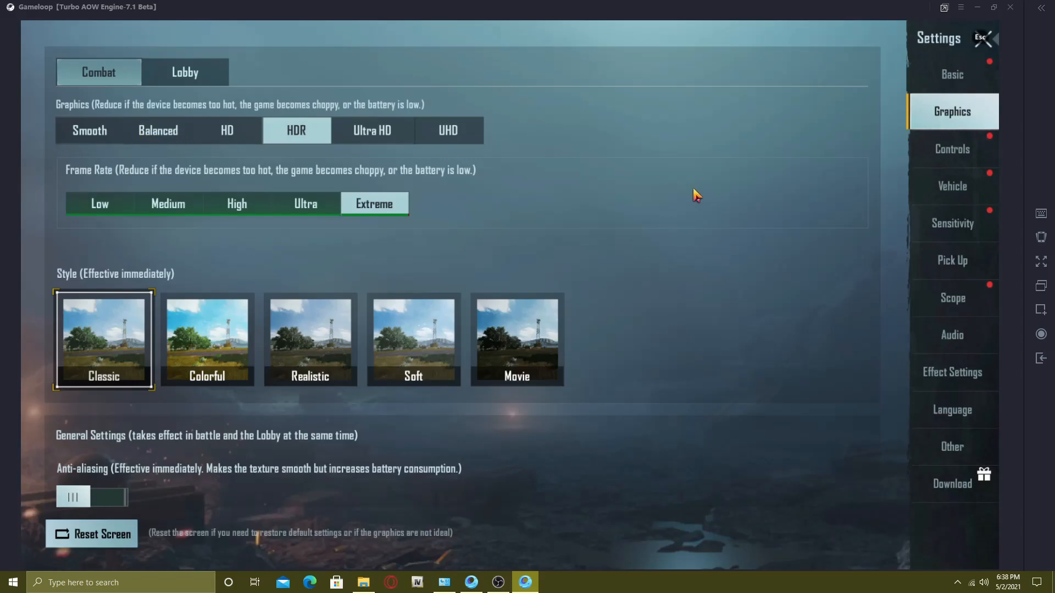
pyautogui.moveTo(407, 204)
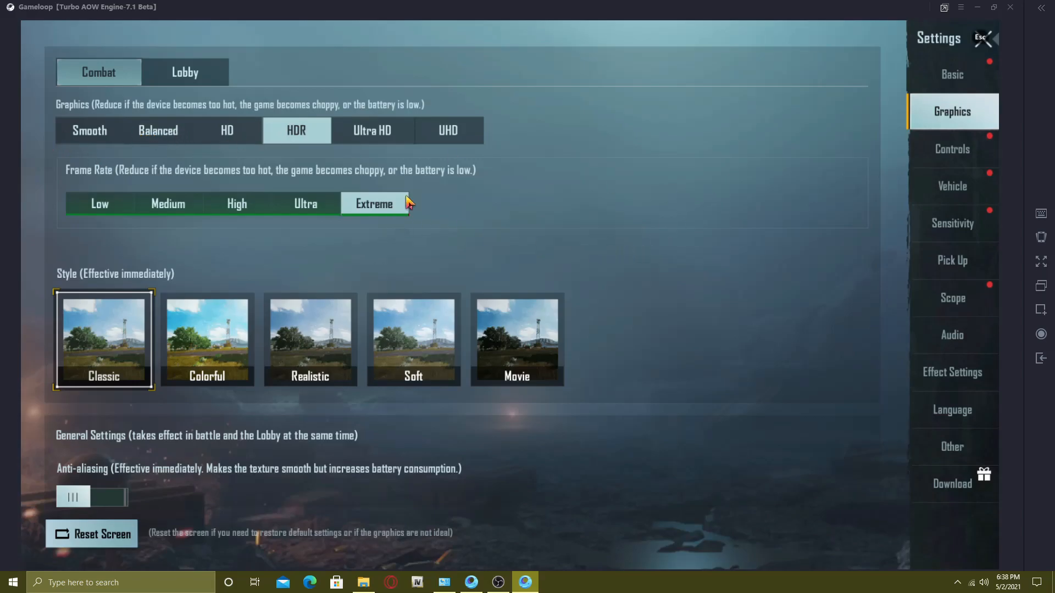
pyautogui.click(951, 149)
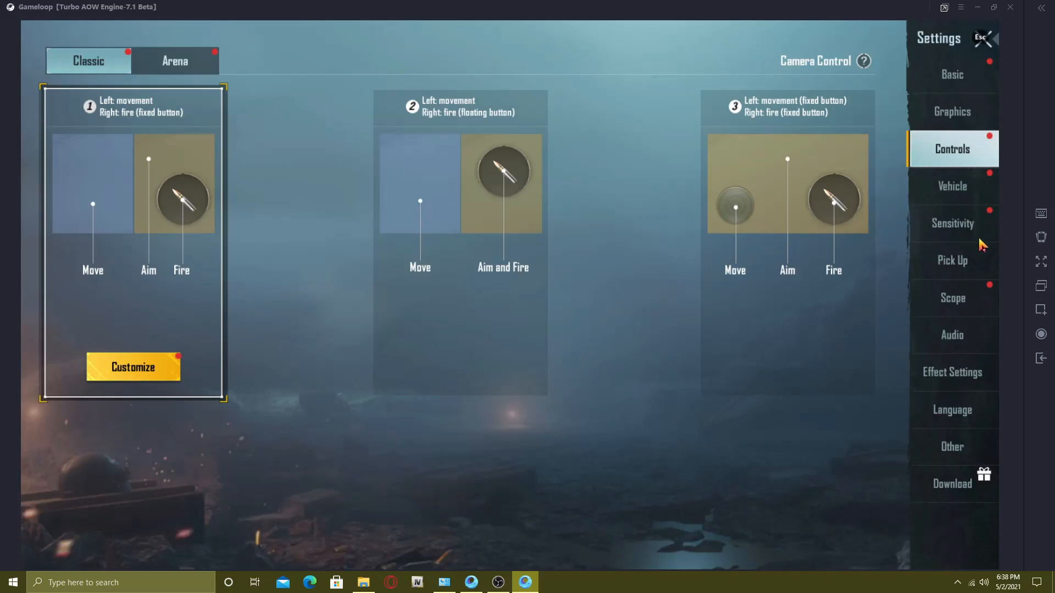
pyautogui.moveTo(964, 339)
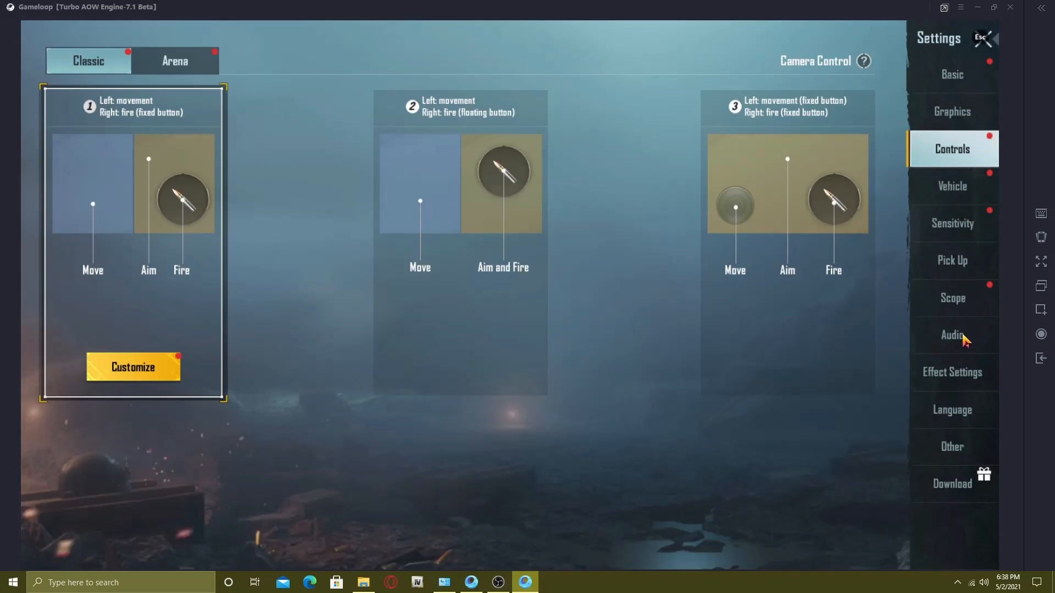
pyautogui.click(952, 335)
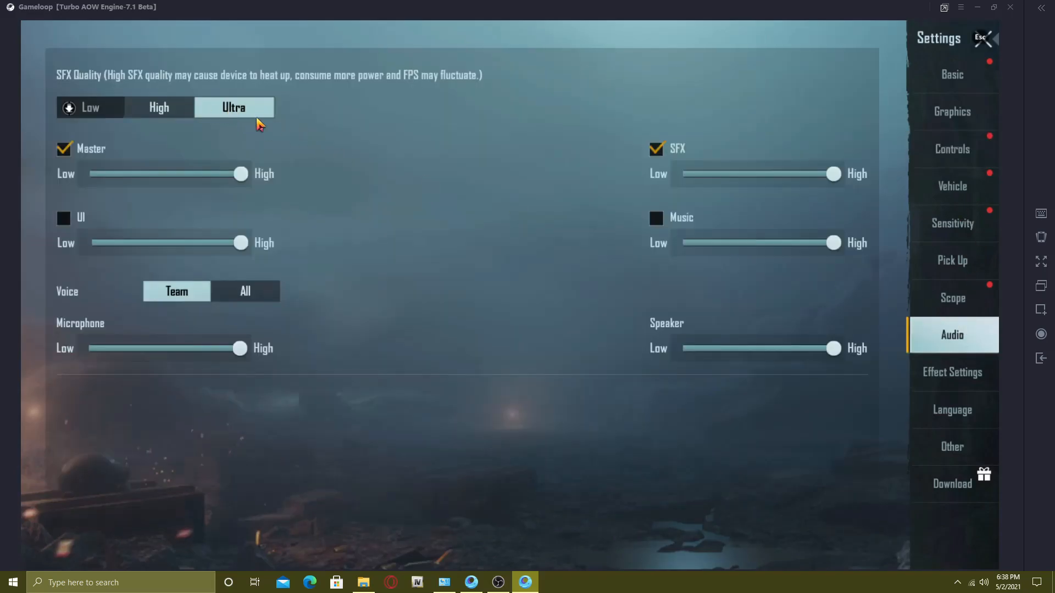
pyautogui.moveTo(868, 185)
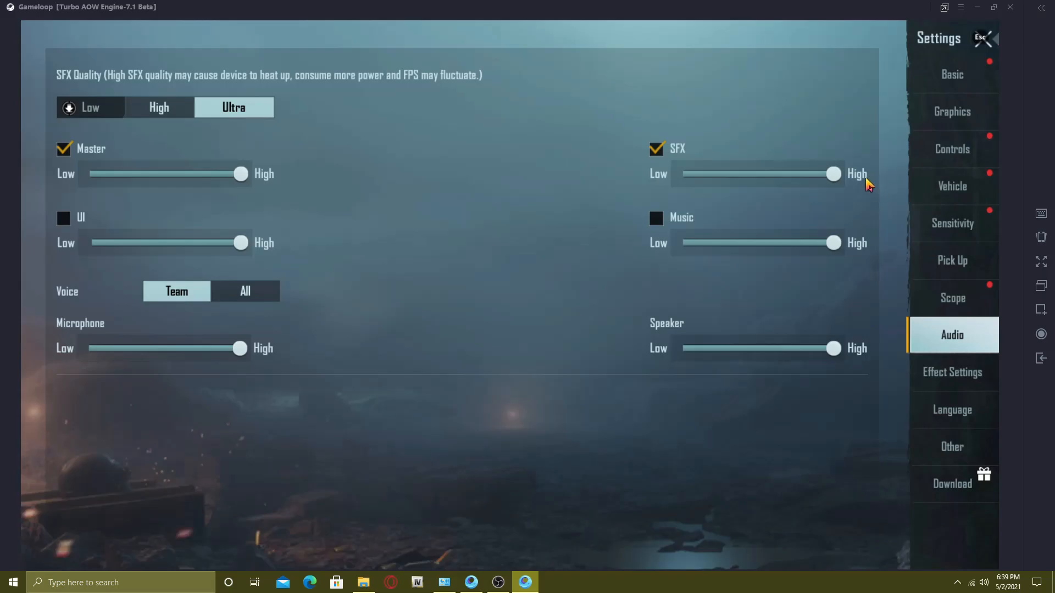
pyautogui.click(983, 38)
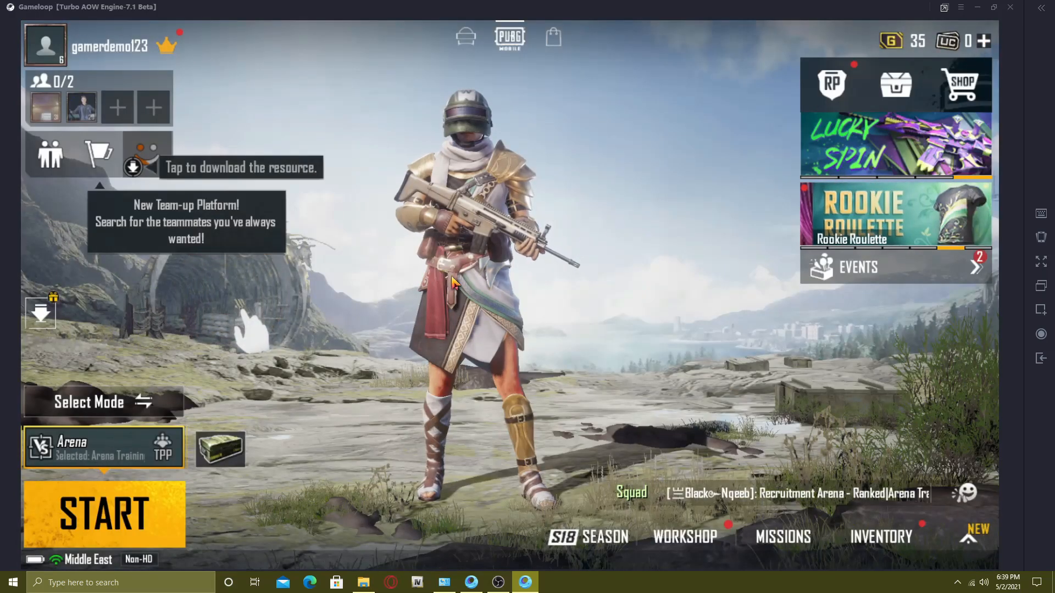